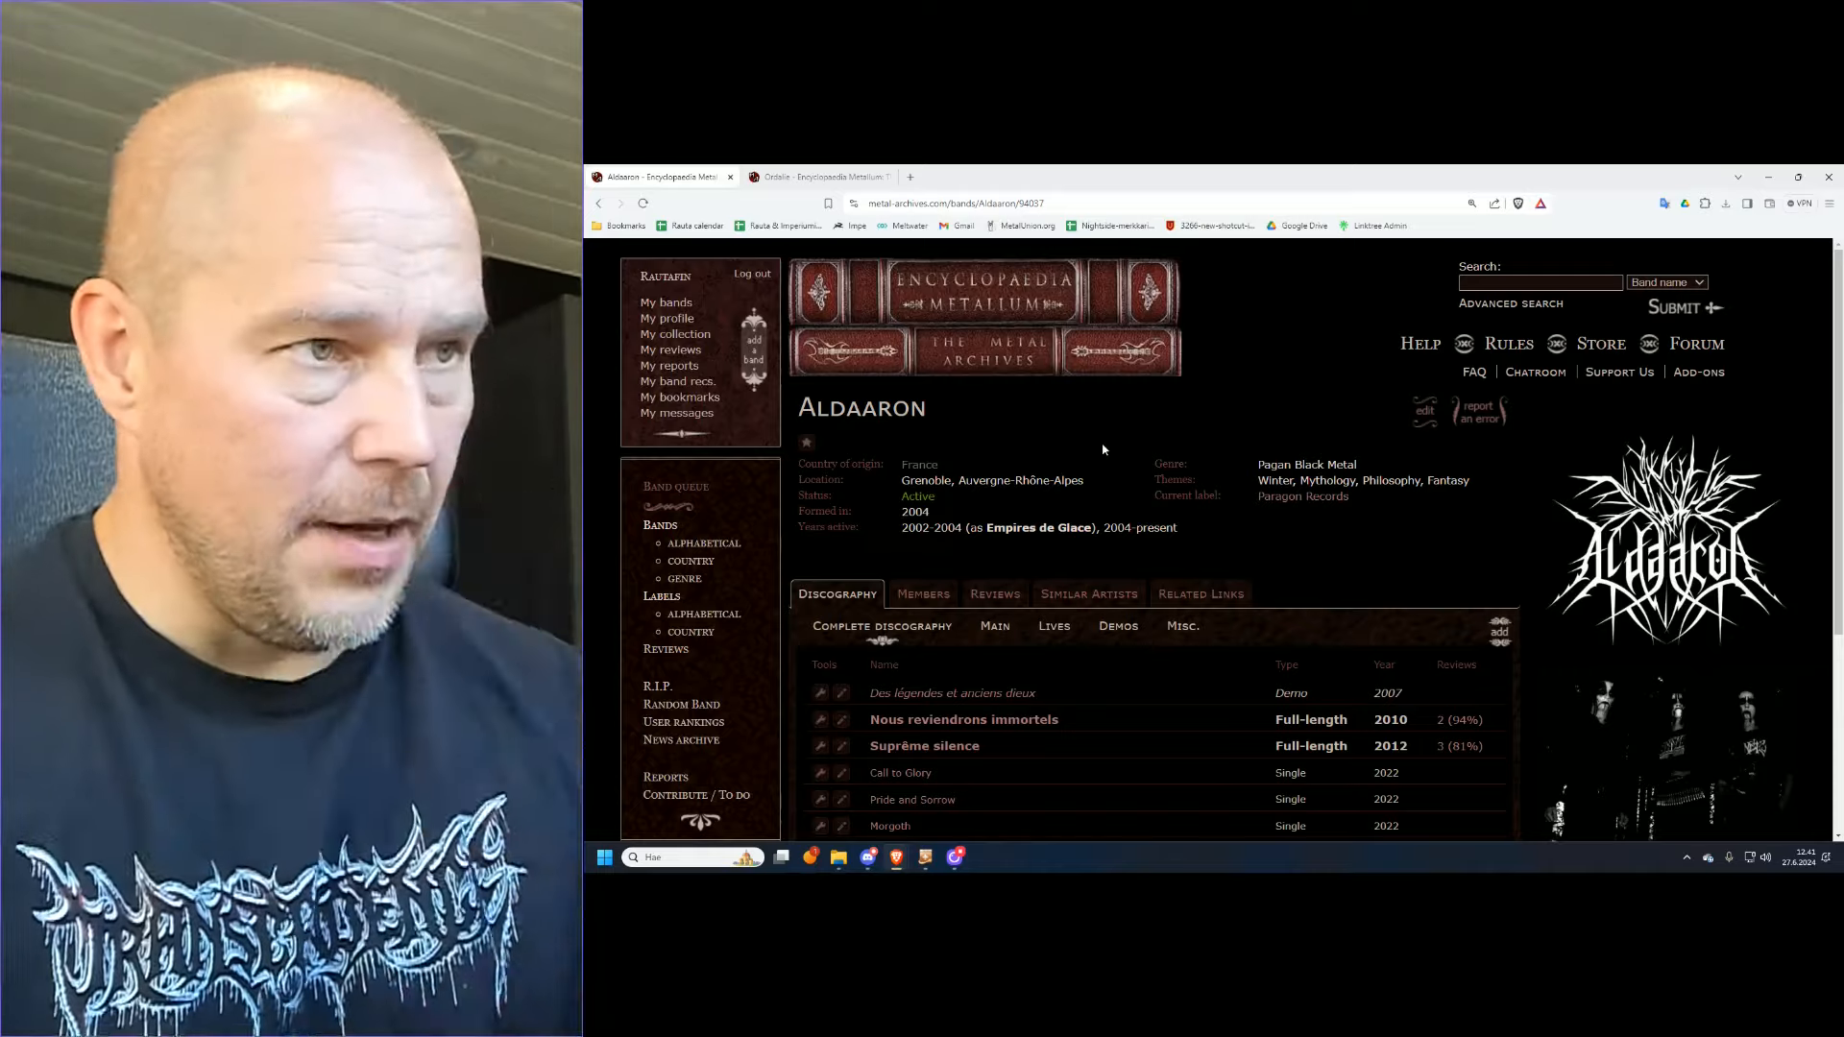
Step: Scroll down the Aldaaron band page to reveal the Members lineup of Ioldar and Voldr
scroll("down", 3)
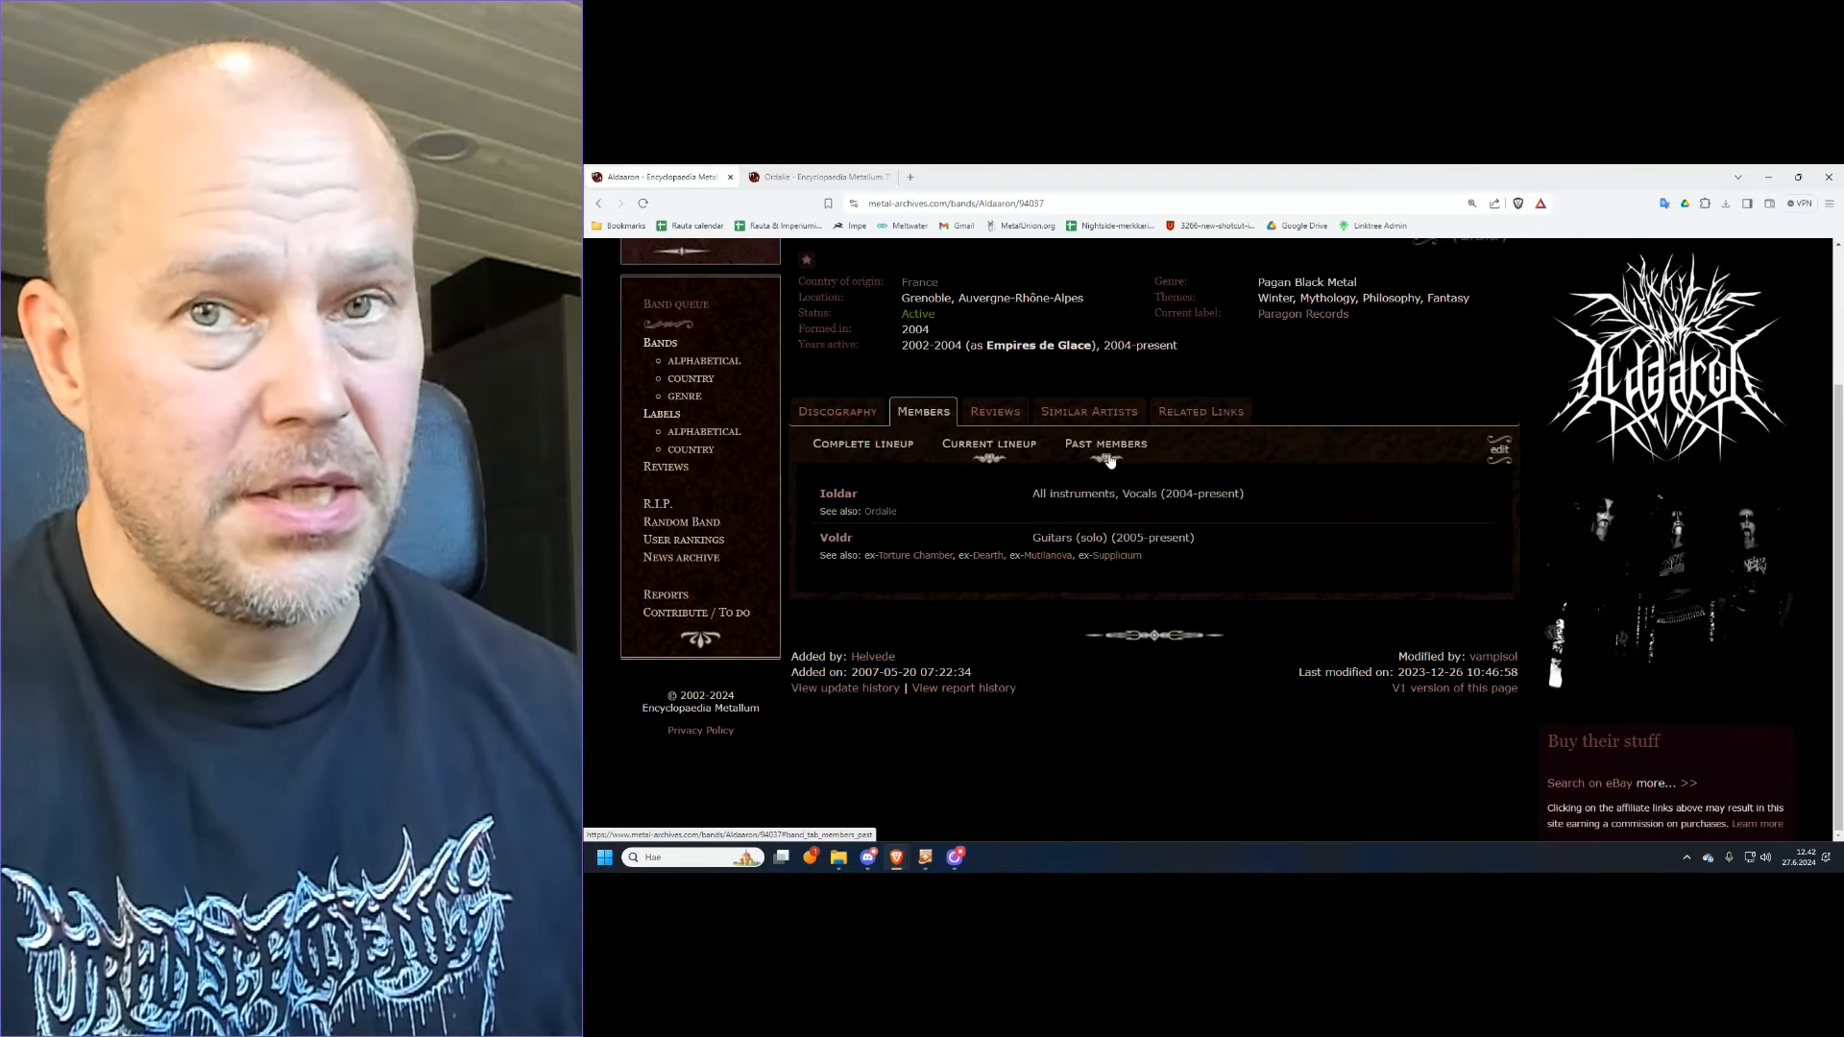
left_click(1107, 444)
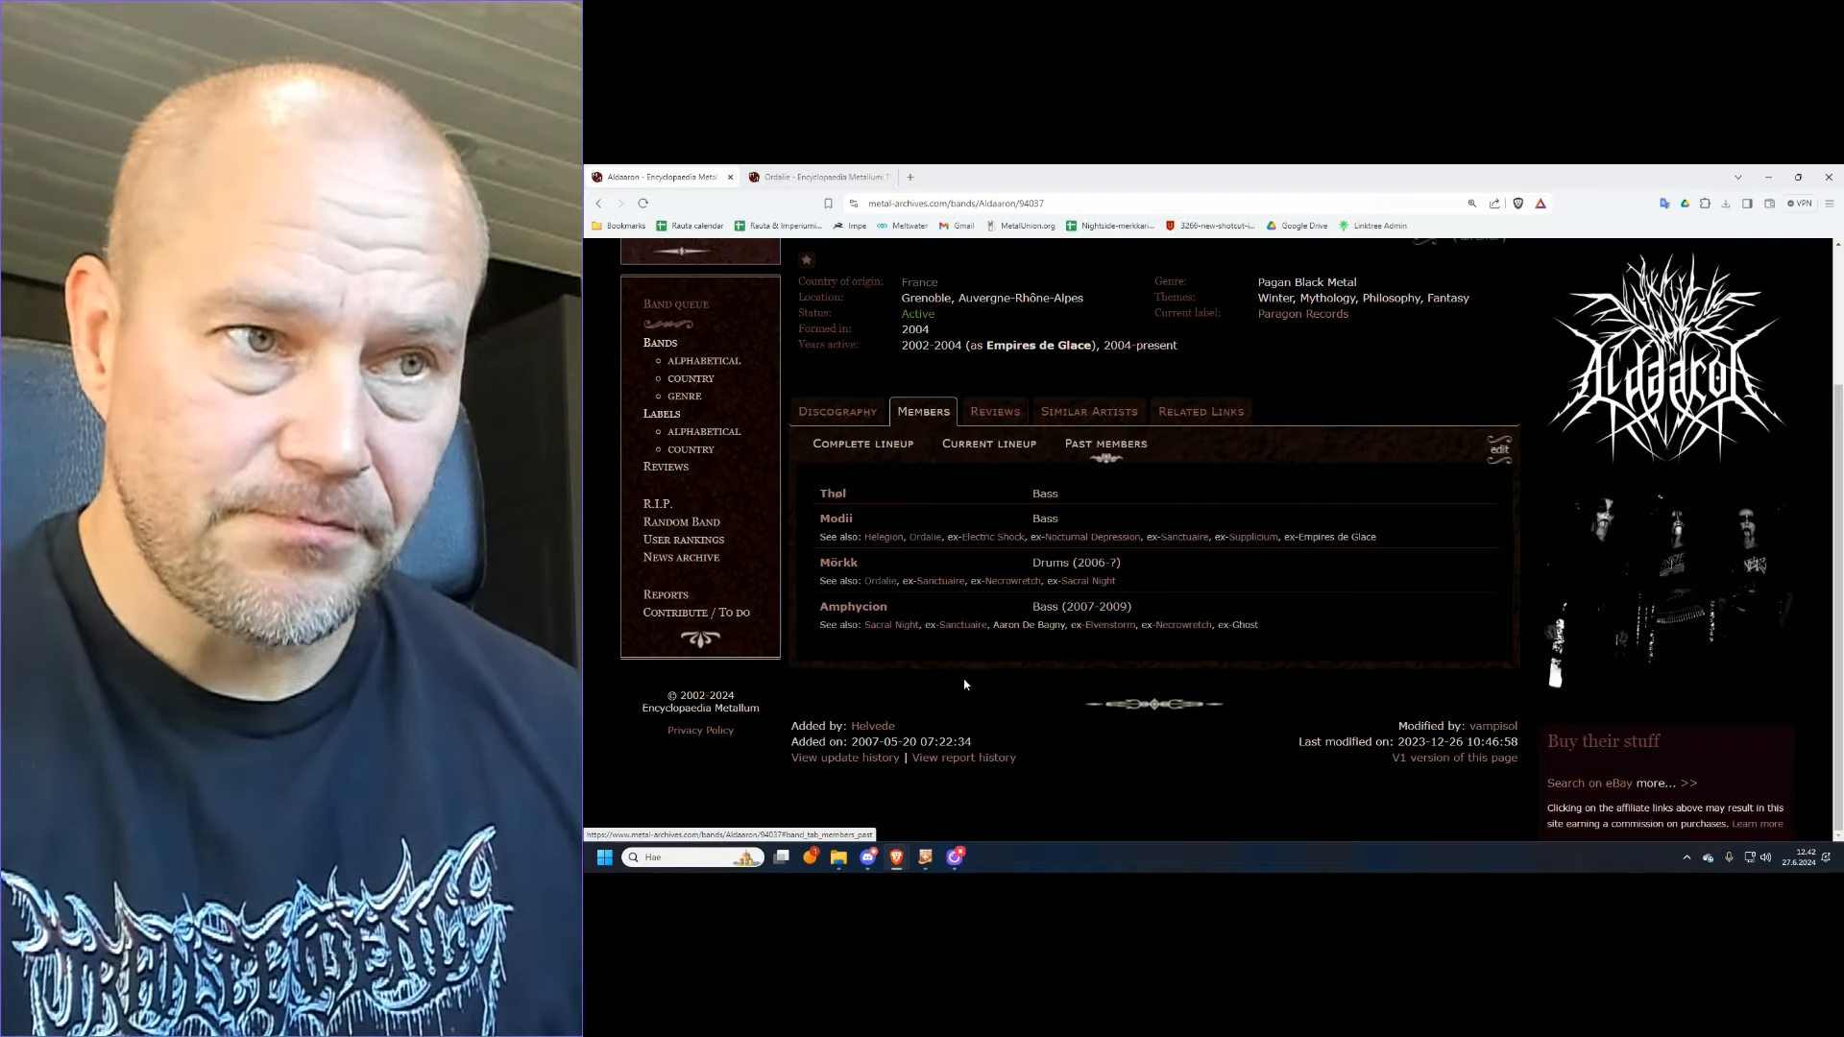
mouse_move(780, 507)
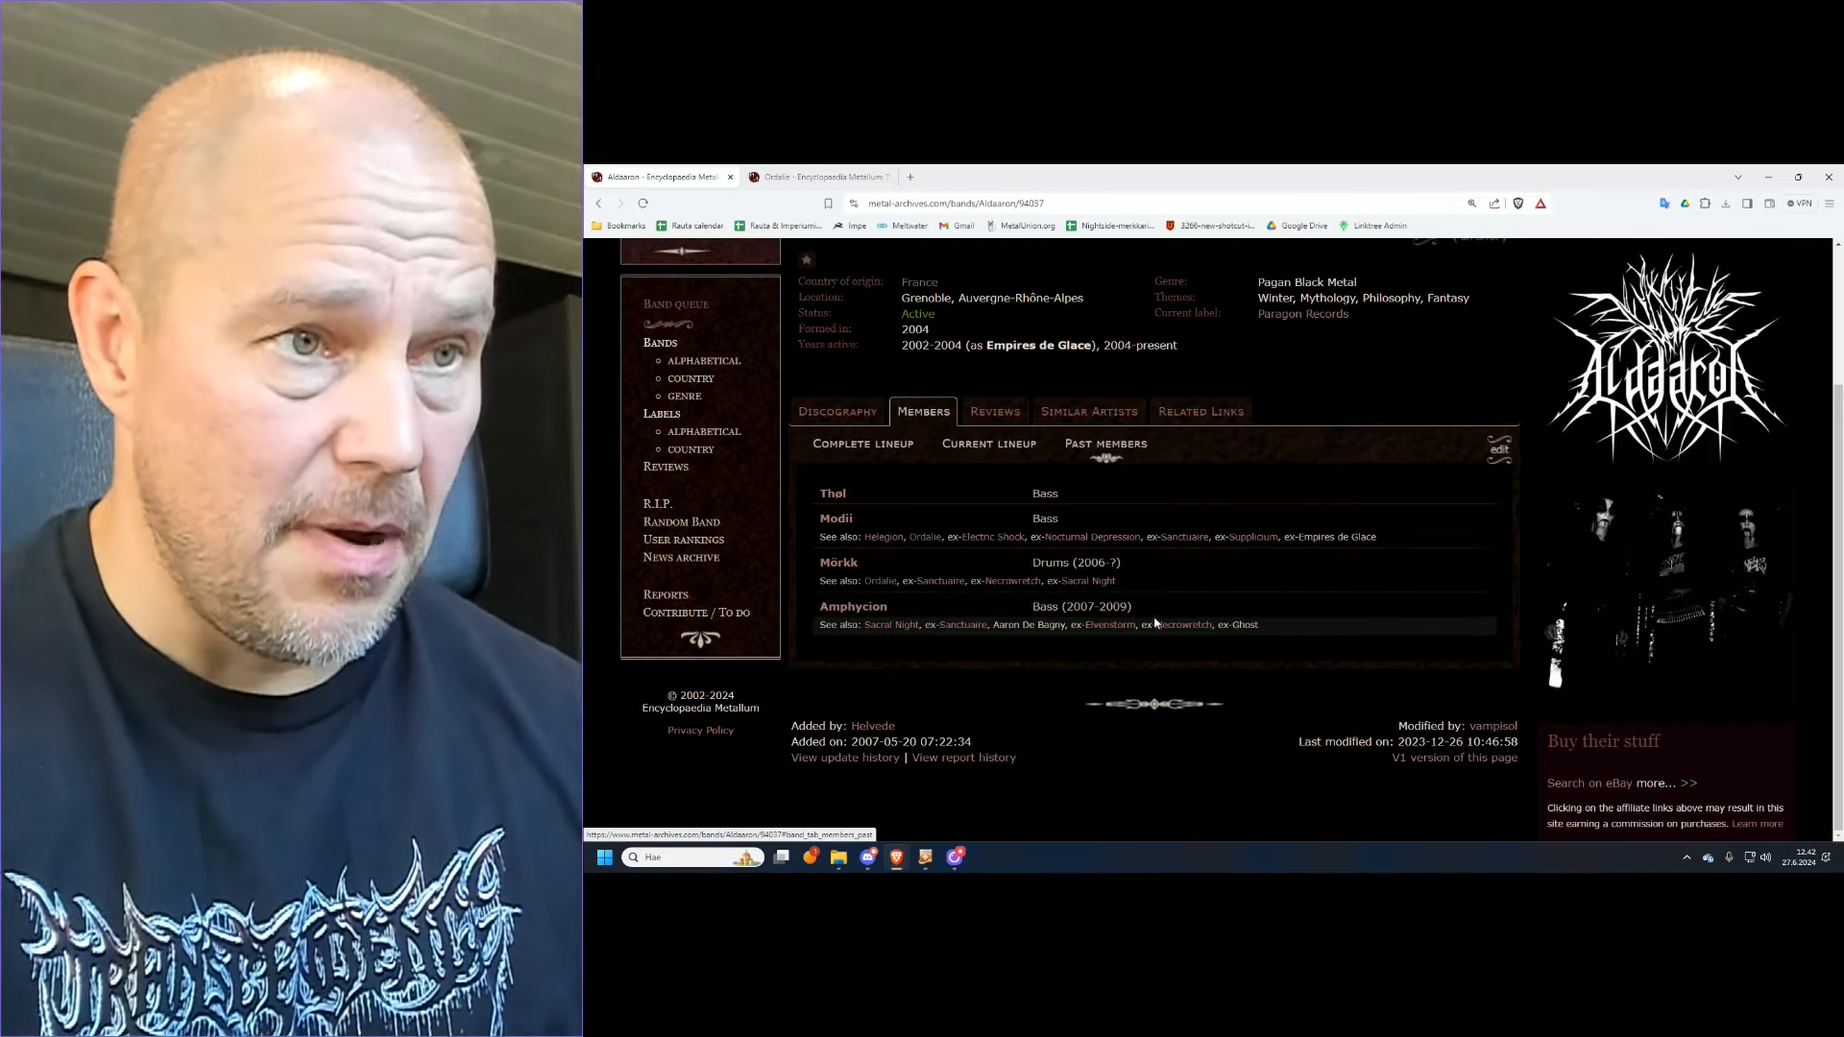
mouse_move(1024, 700)
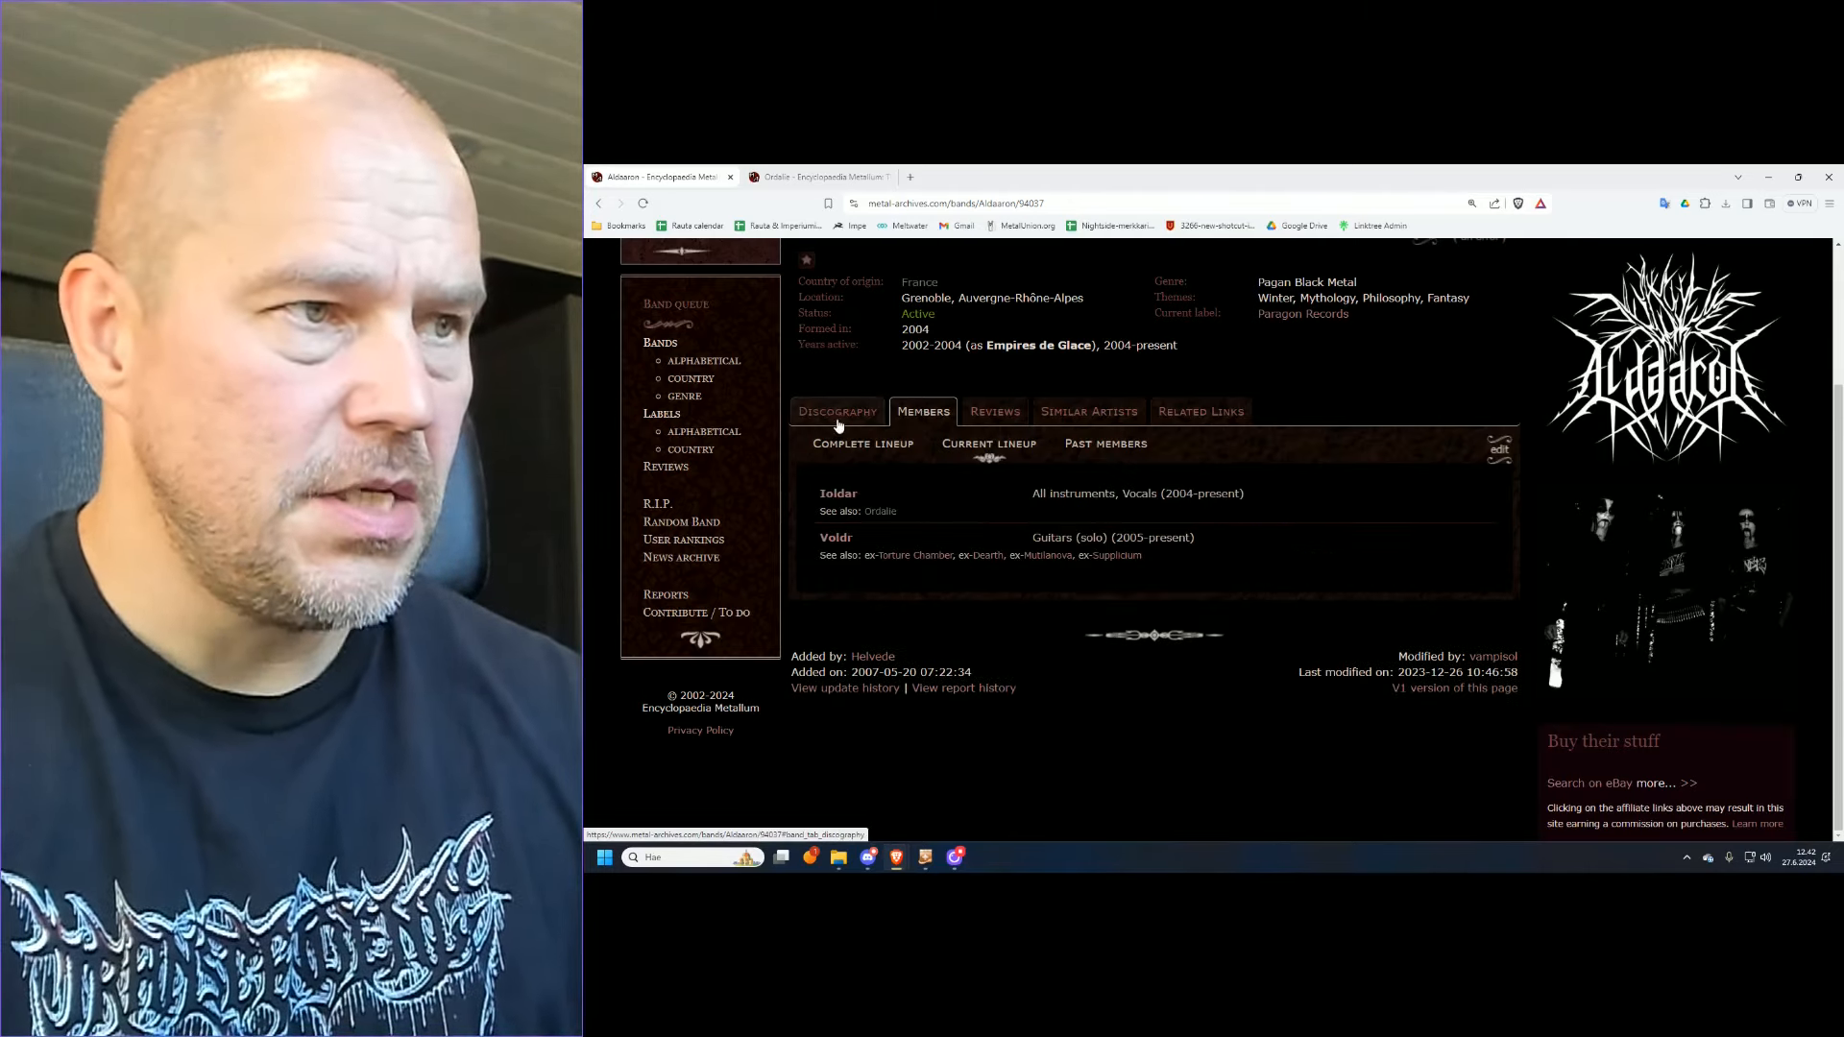
Step: From Aldaaron's discography, view the Majestic Heights, Melancholic Depths album with its ten-track, 50:55 tracklist
left_click(835, 411)
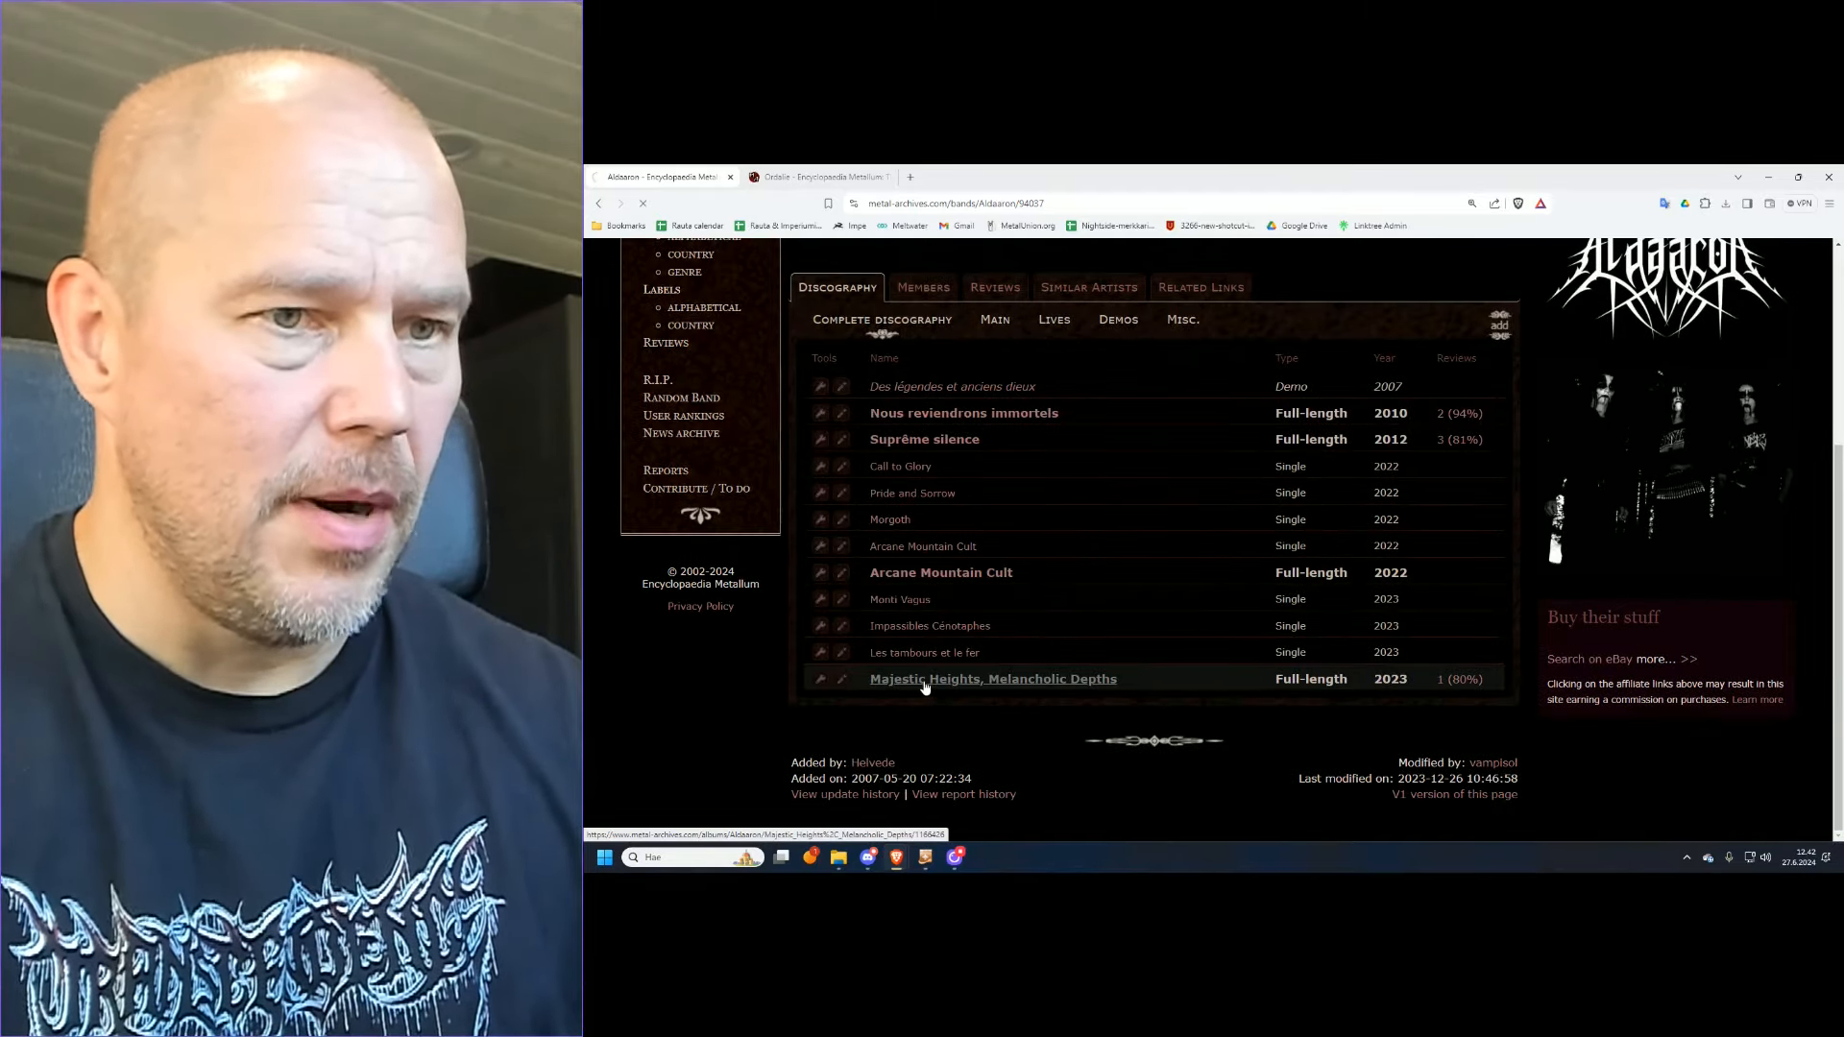
left_click(991, 678)
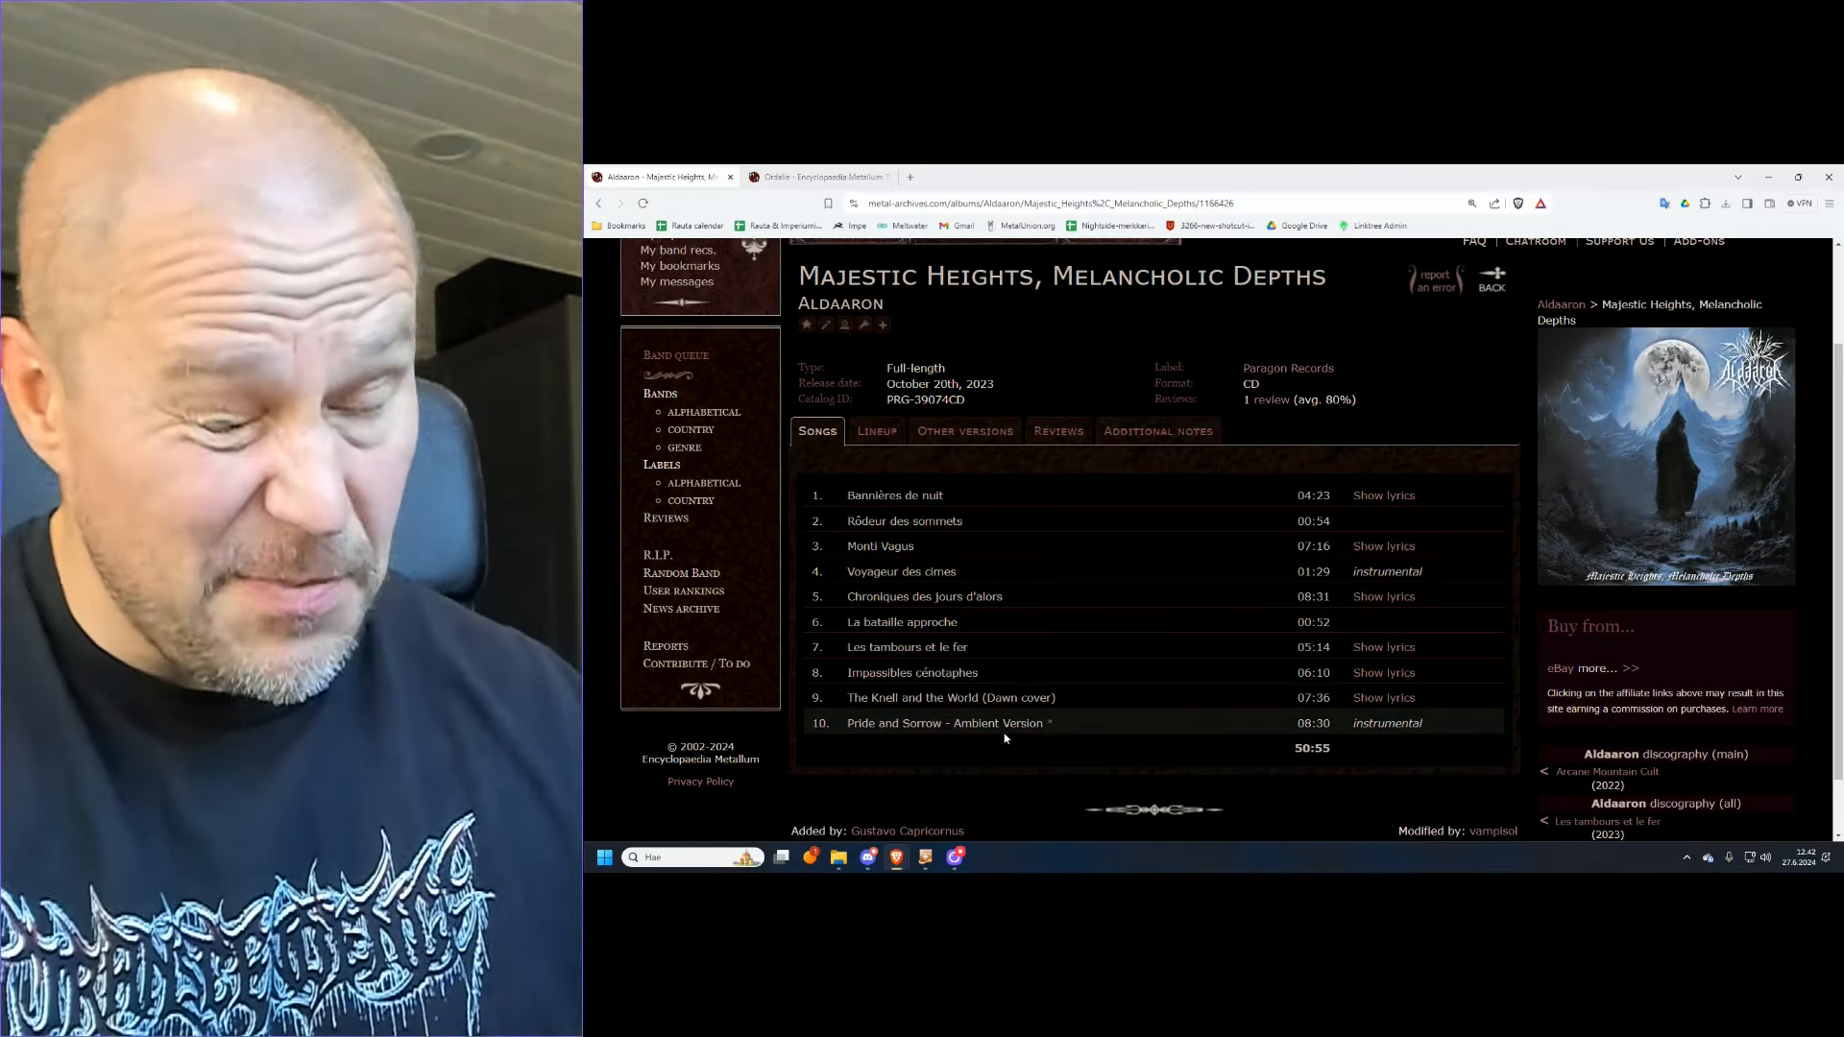
mouse_move(1058, 774)
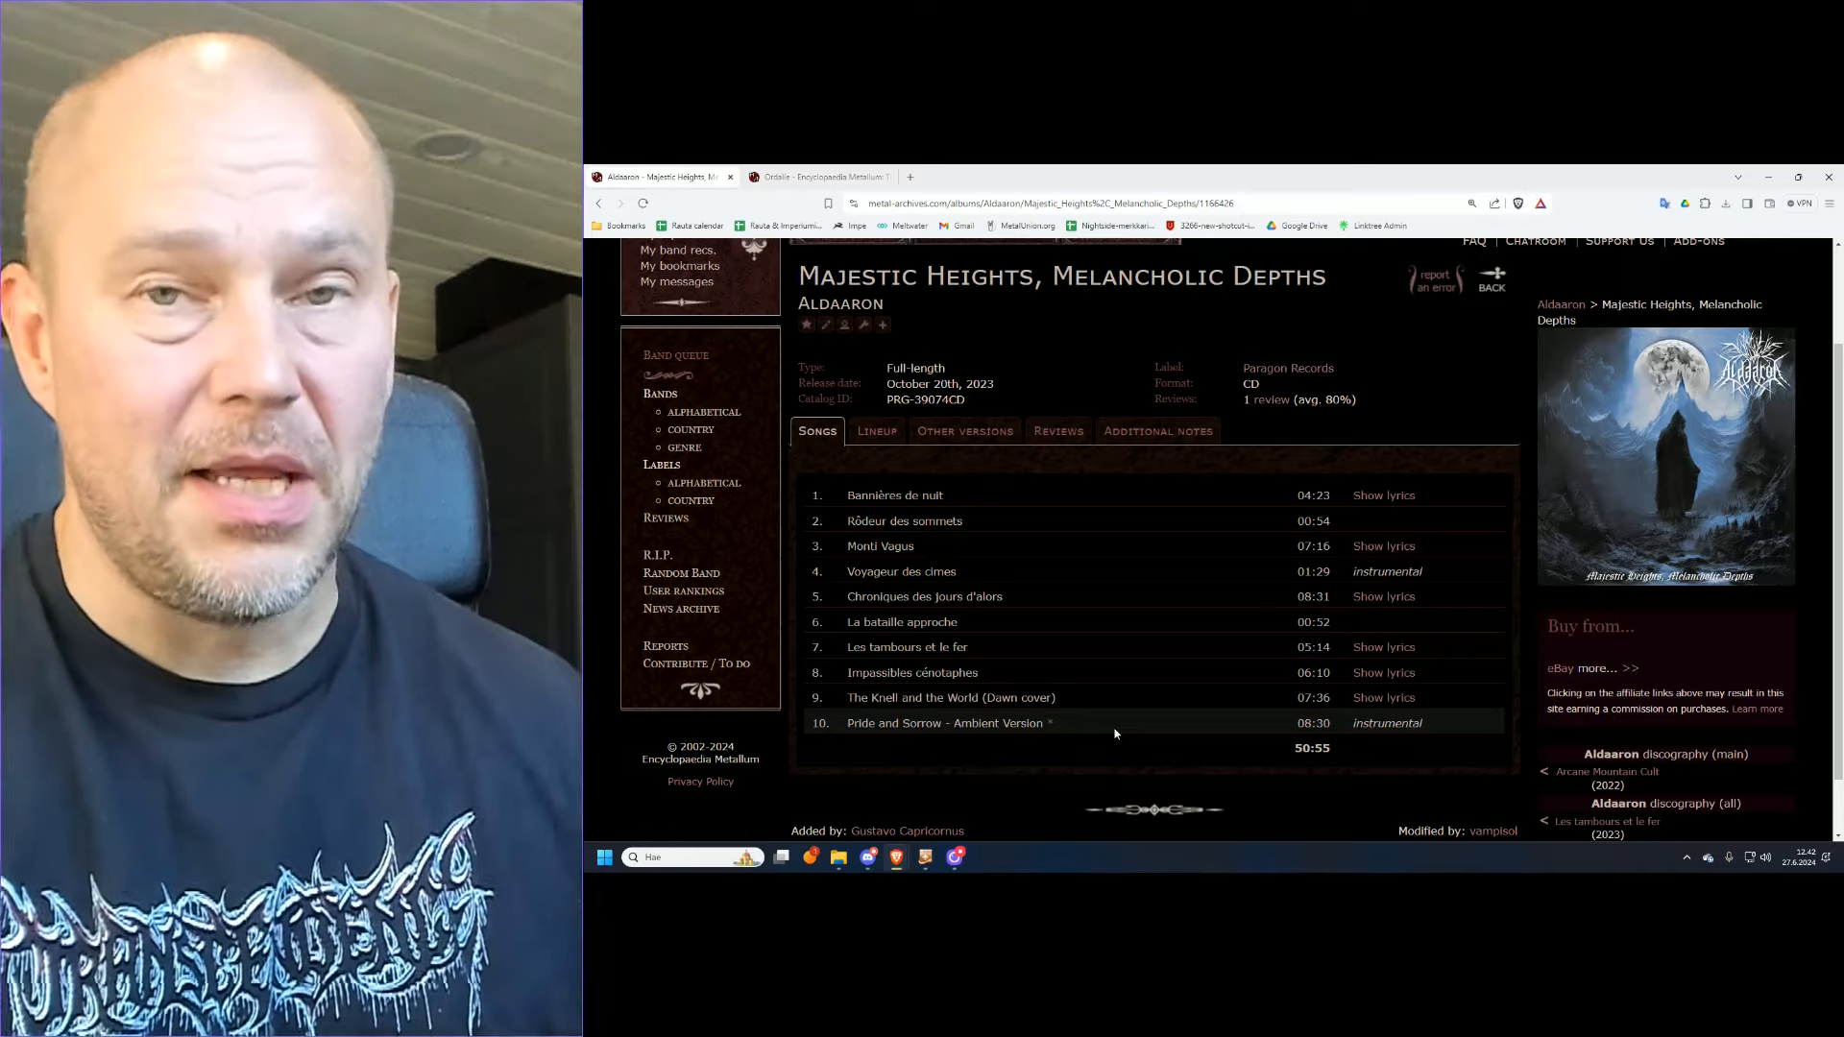
mouse_move(1074, 697)
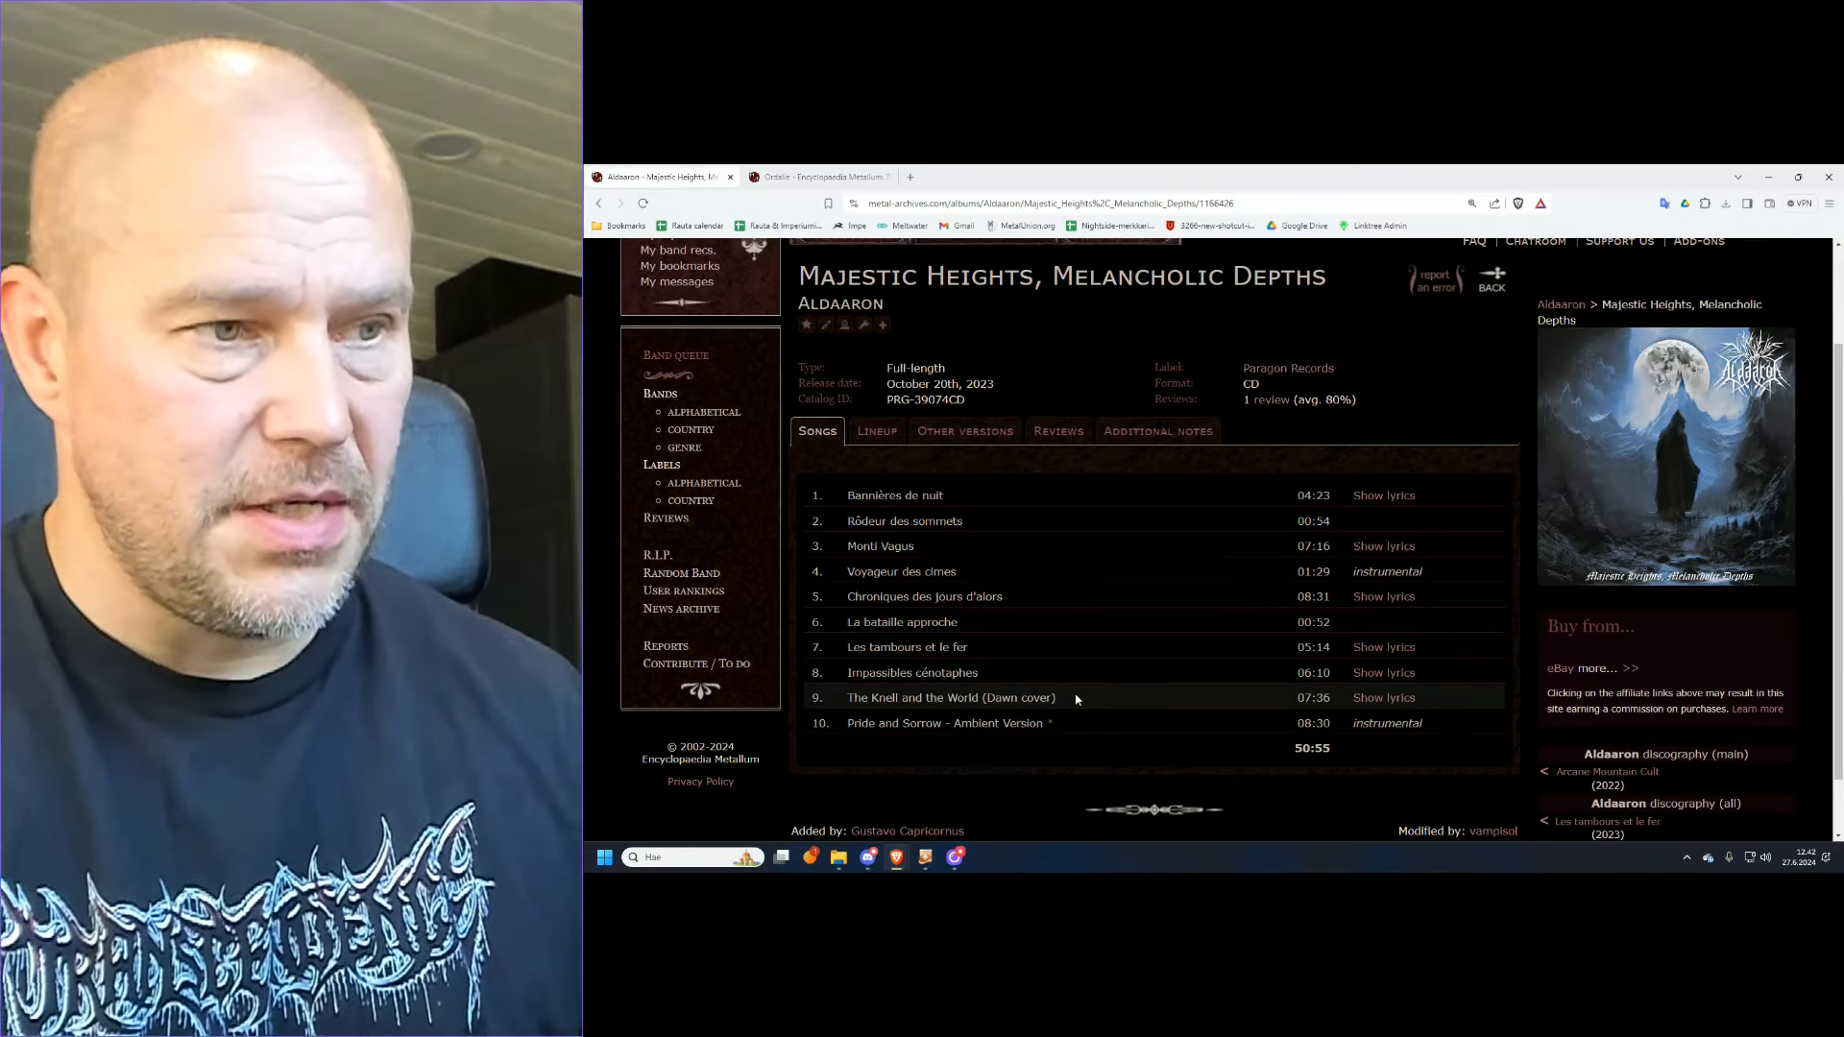
mouse_move(1075, 703)
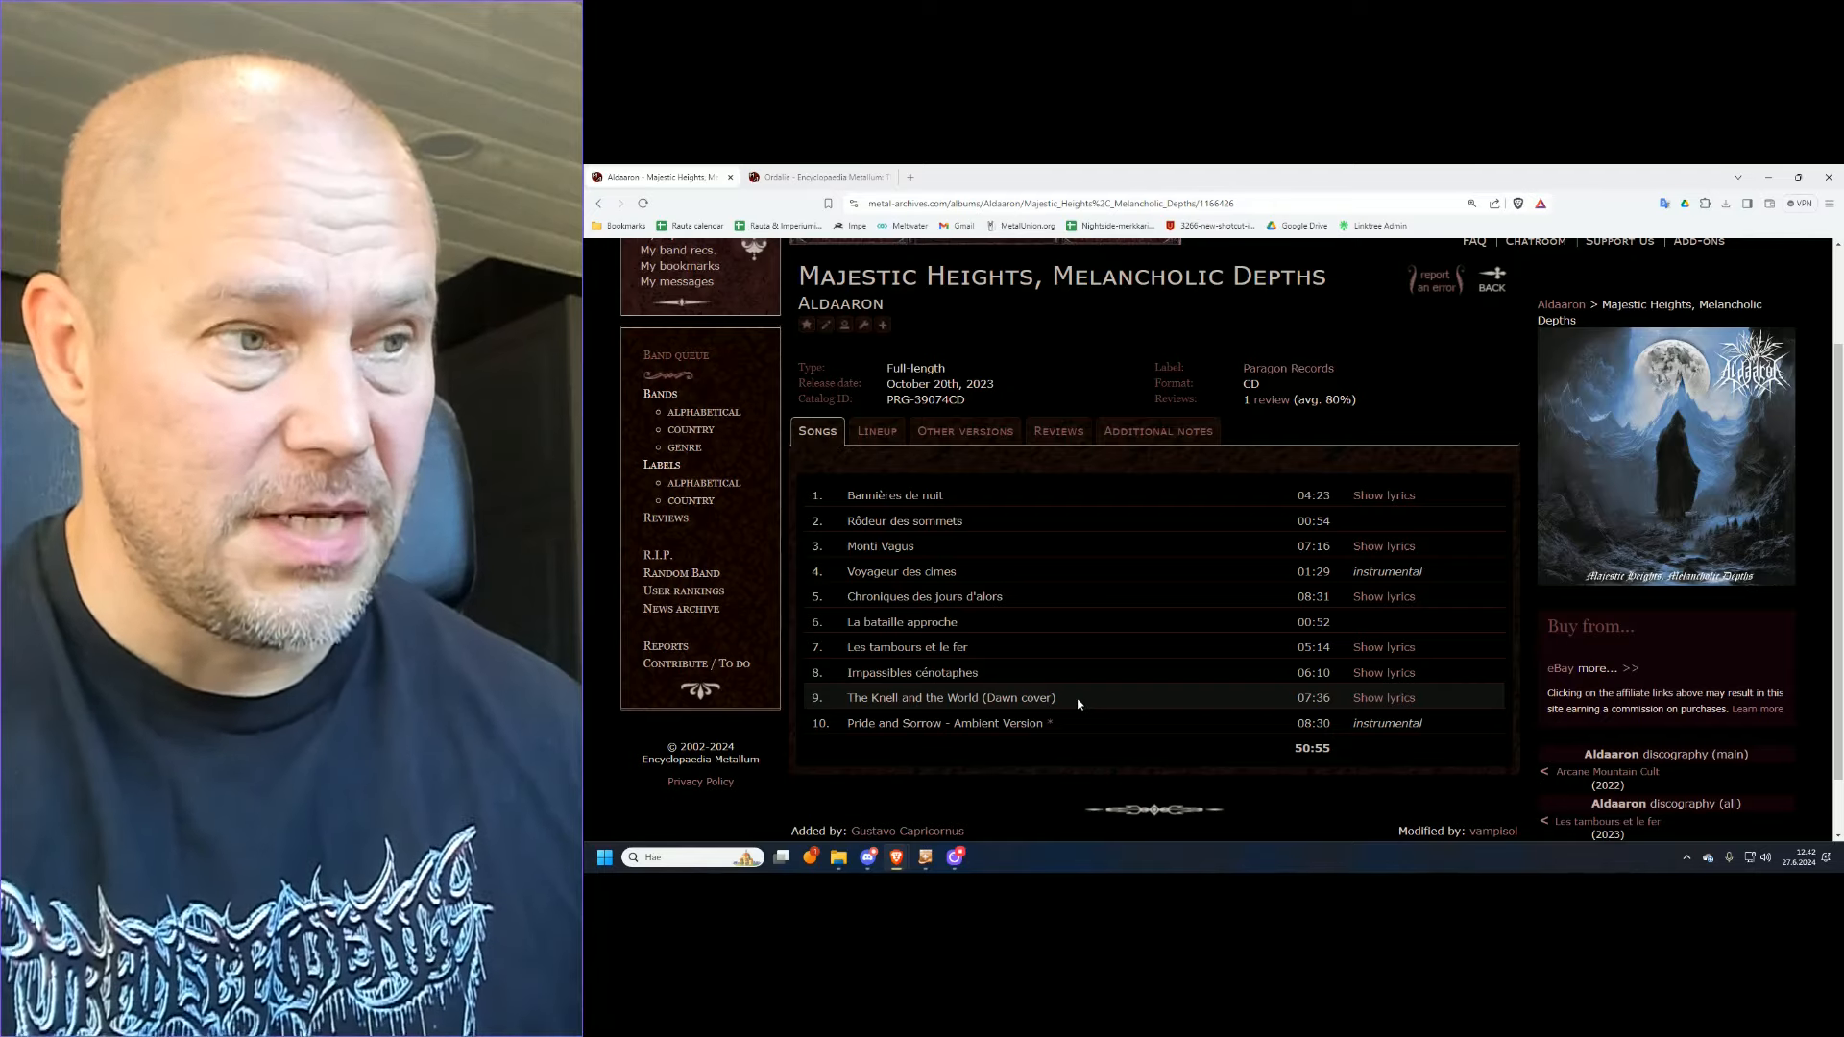
mouse_move(997, 595)
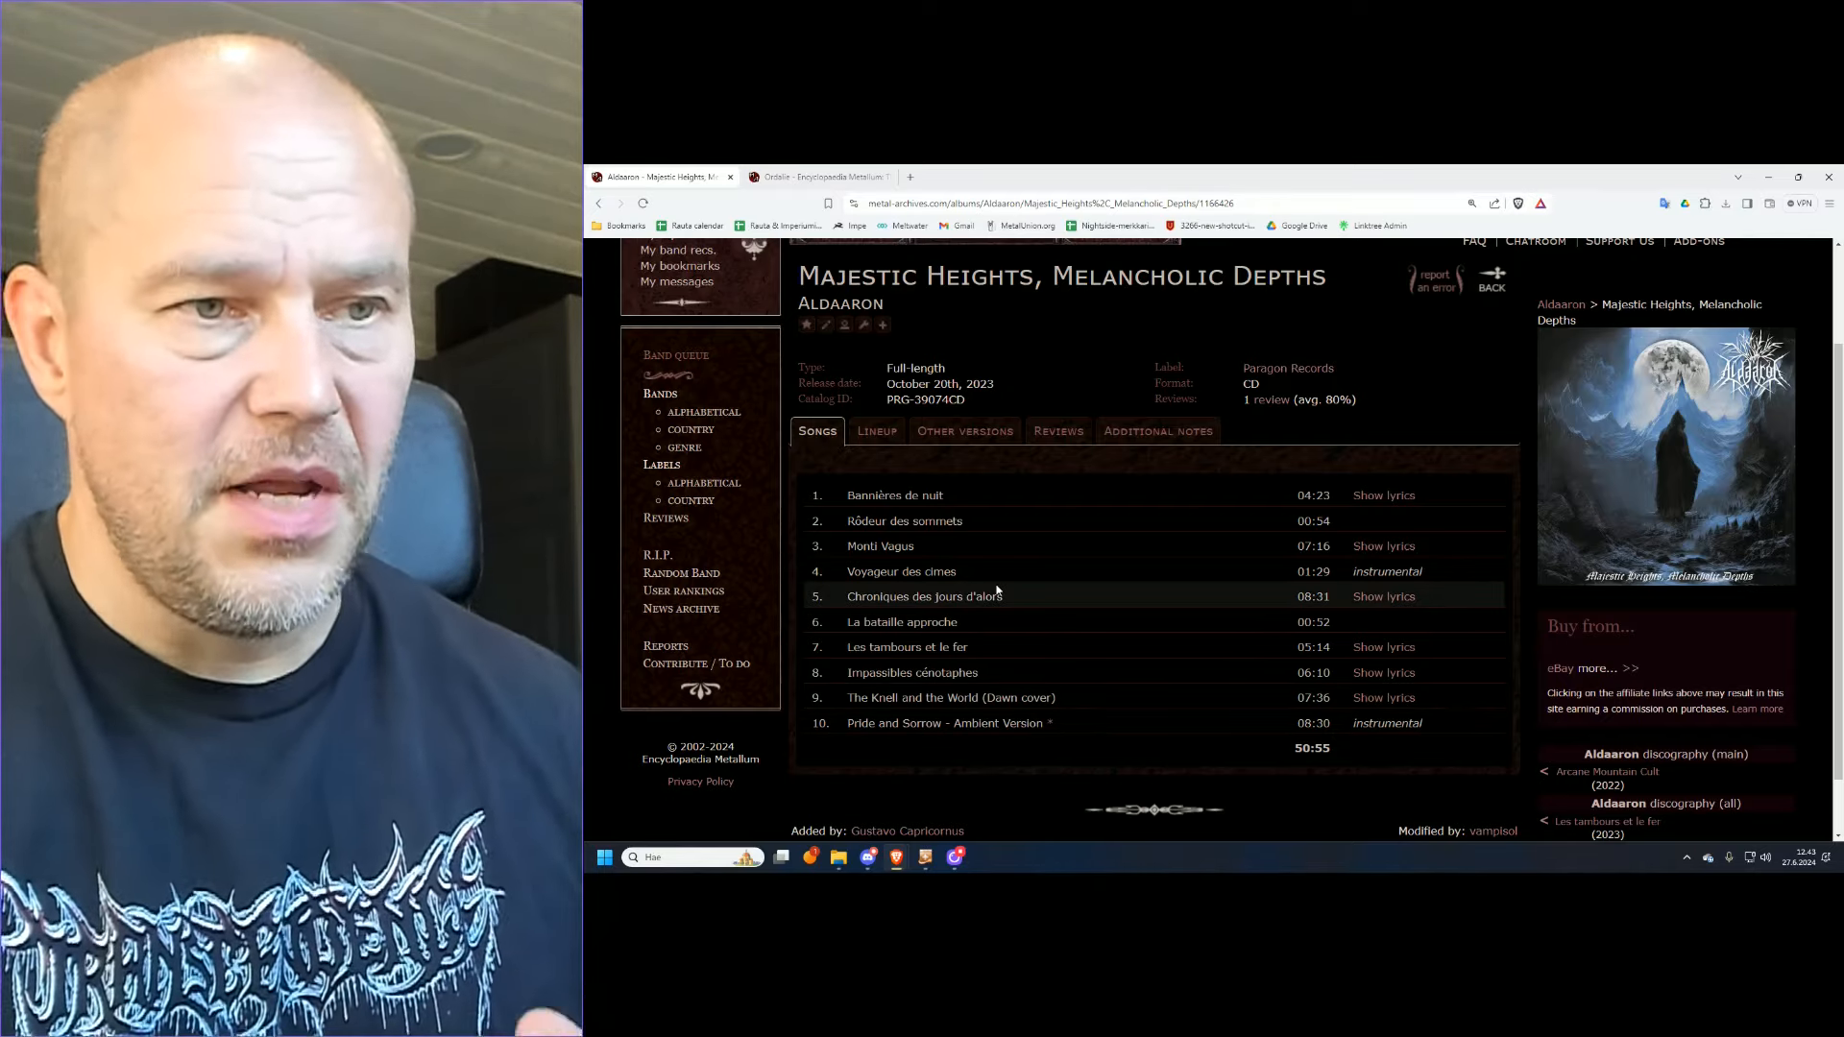
mouse_move(1004, 588)
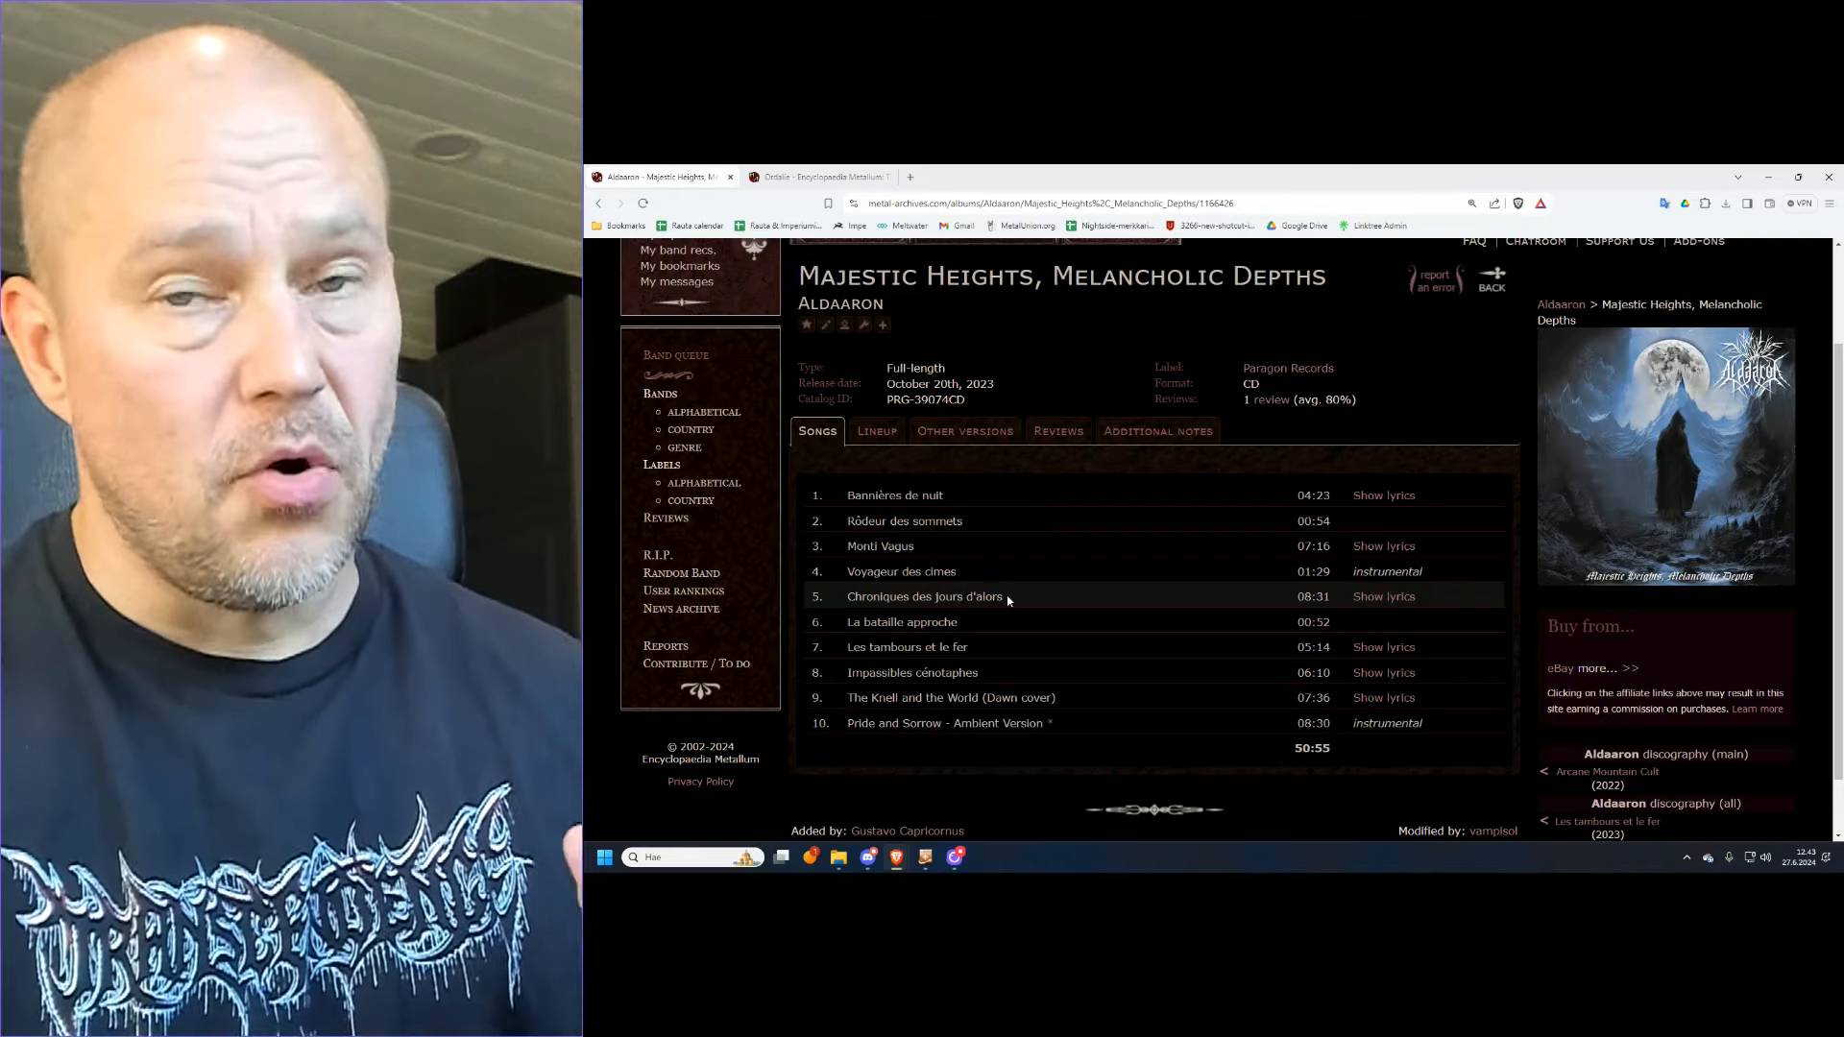
mouse_move(1020, 576)
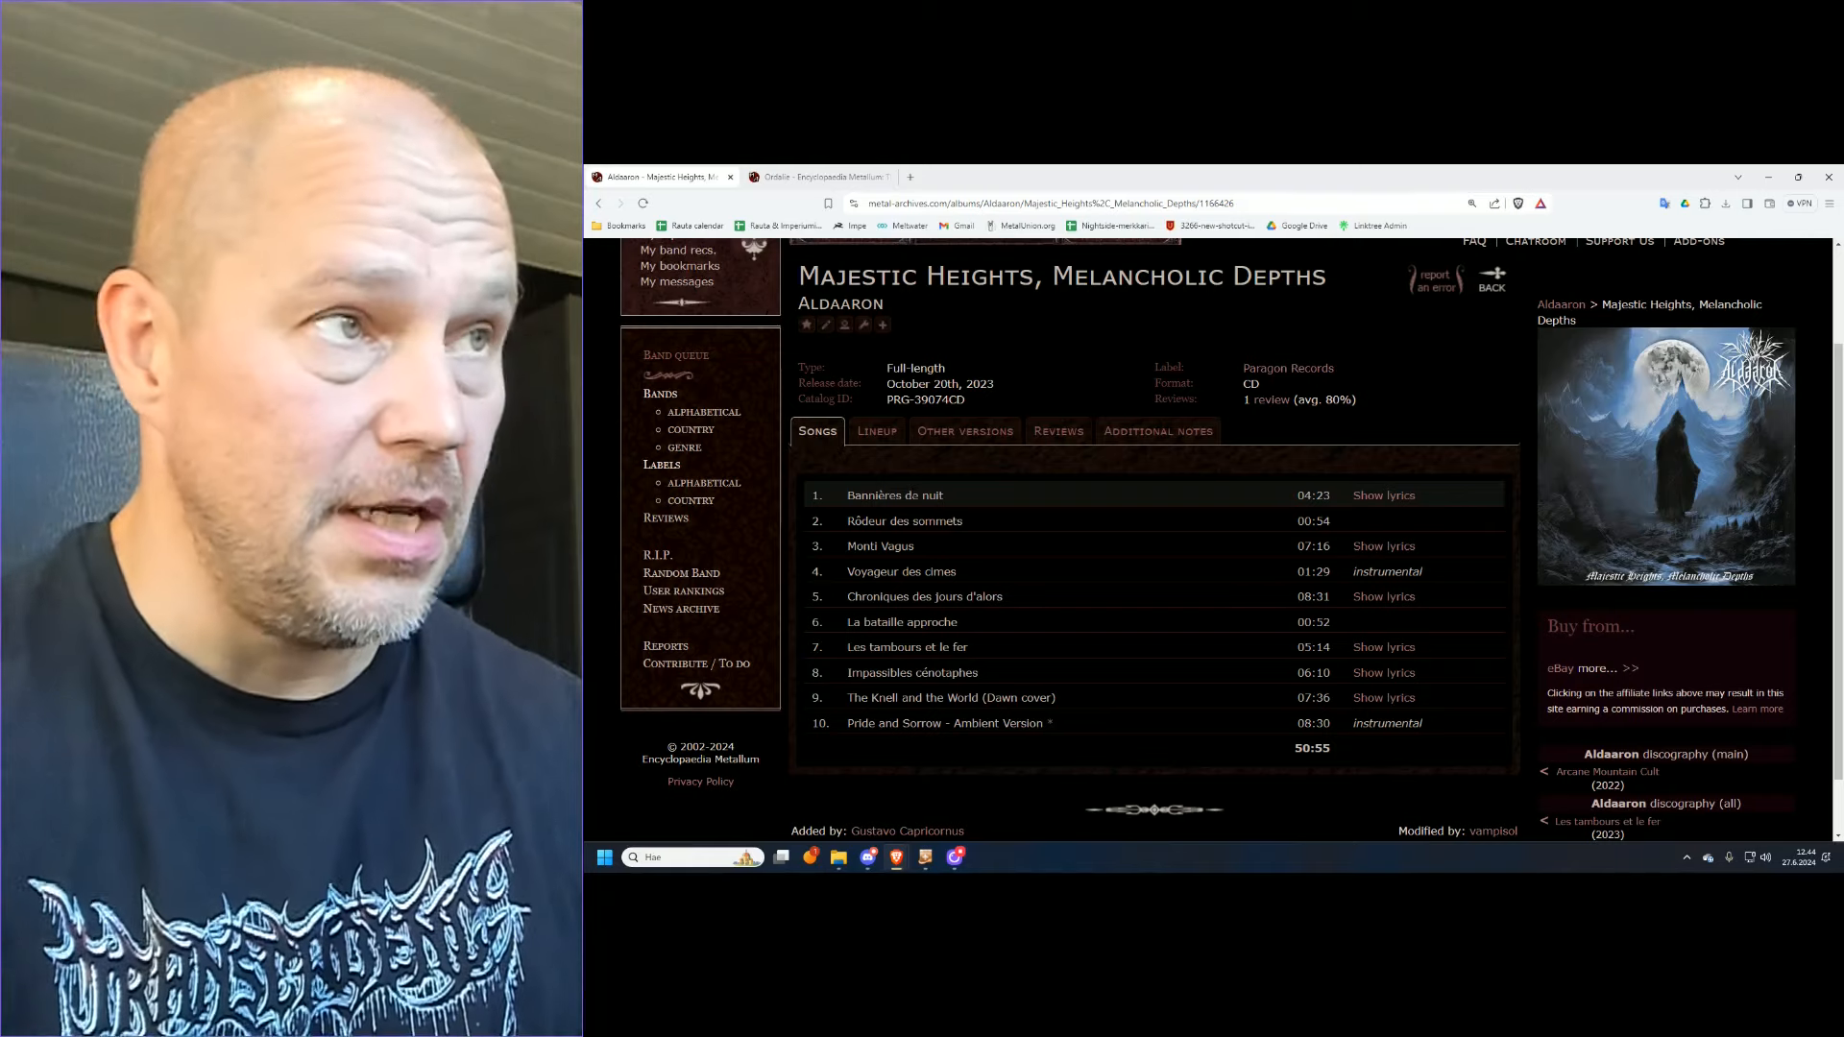
Step: Switch to the Ordalie page, review its current lineup, then return to its four-release discography
left_click(816, 177)
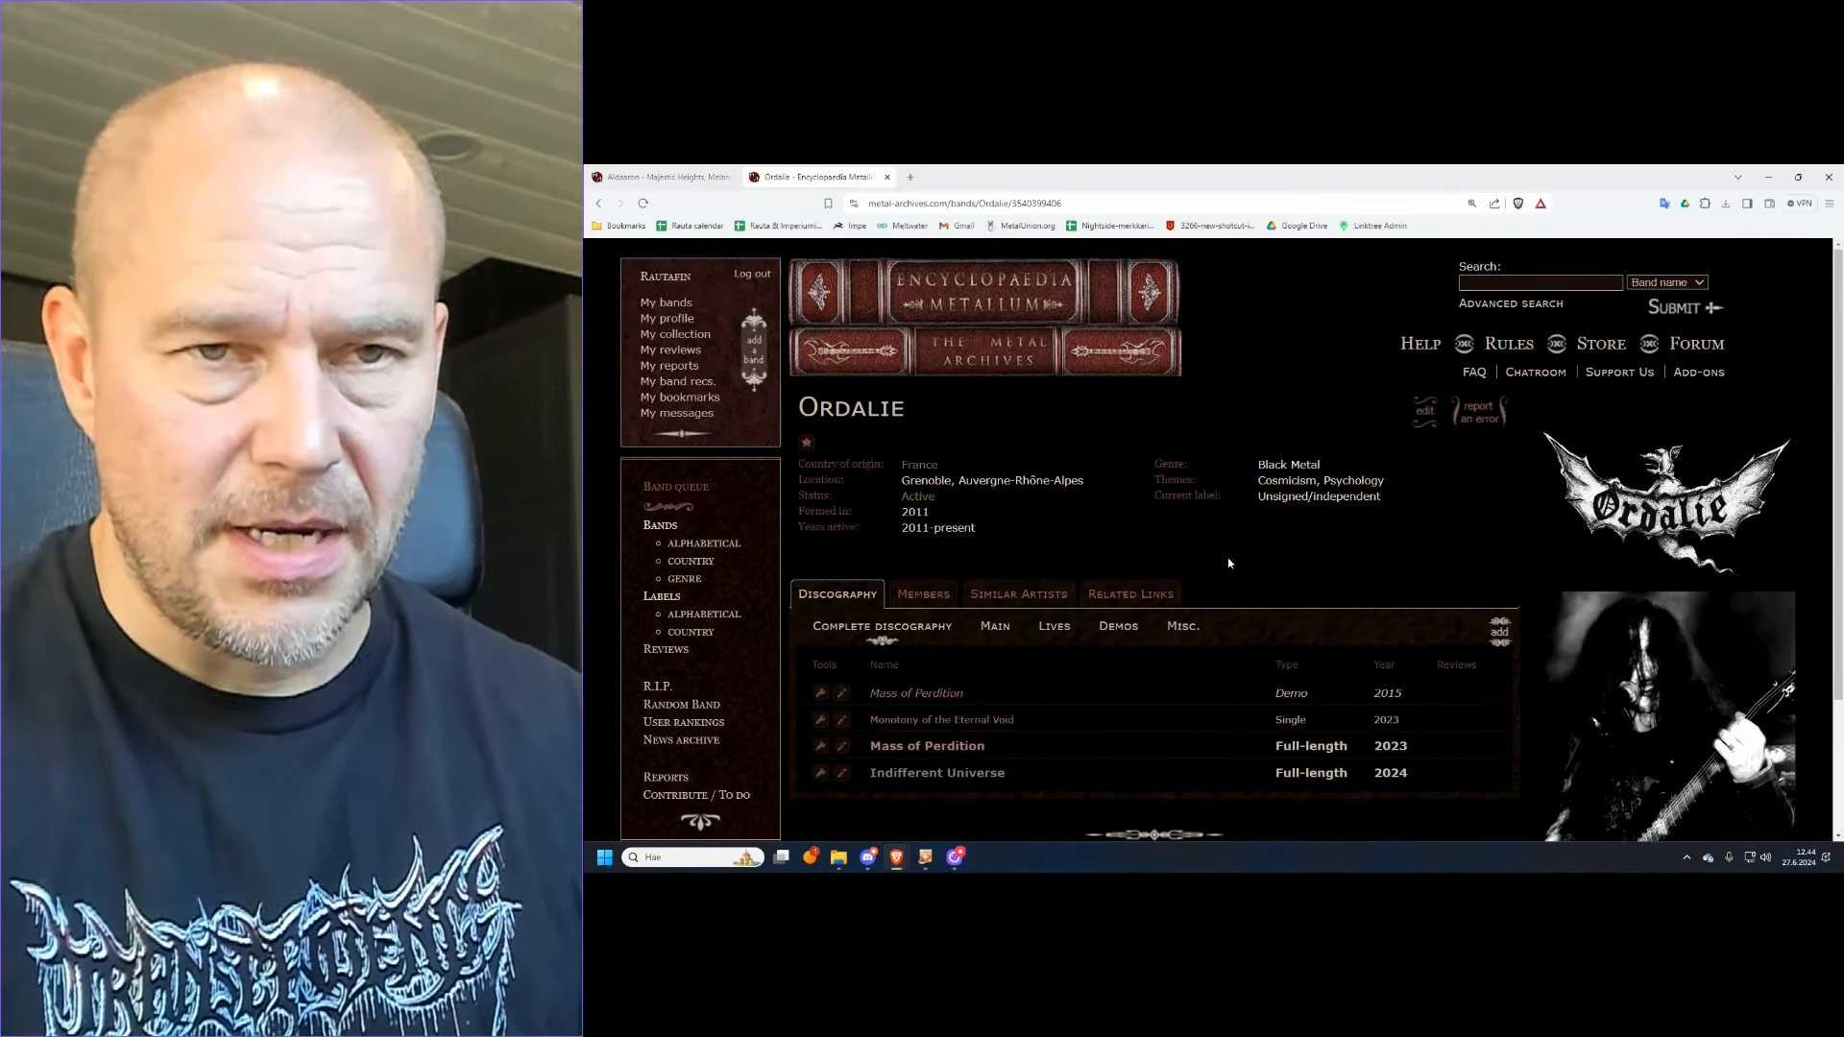
mouse_move(1440, 500)
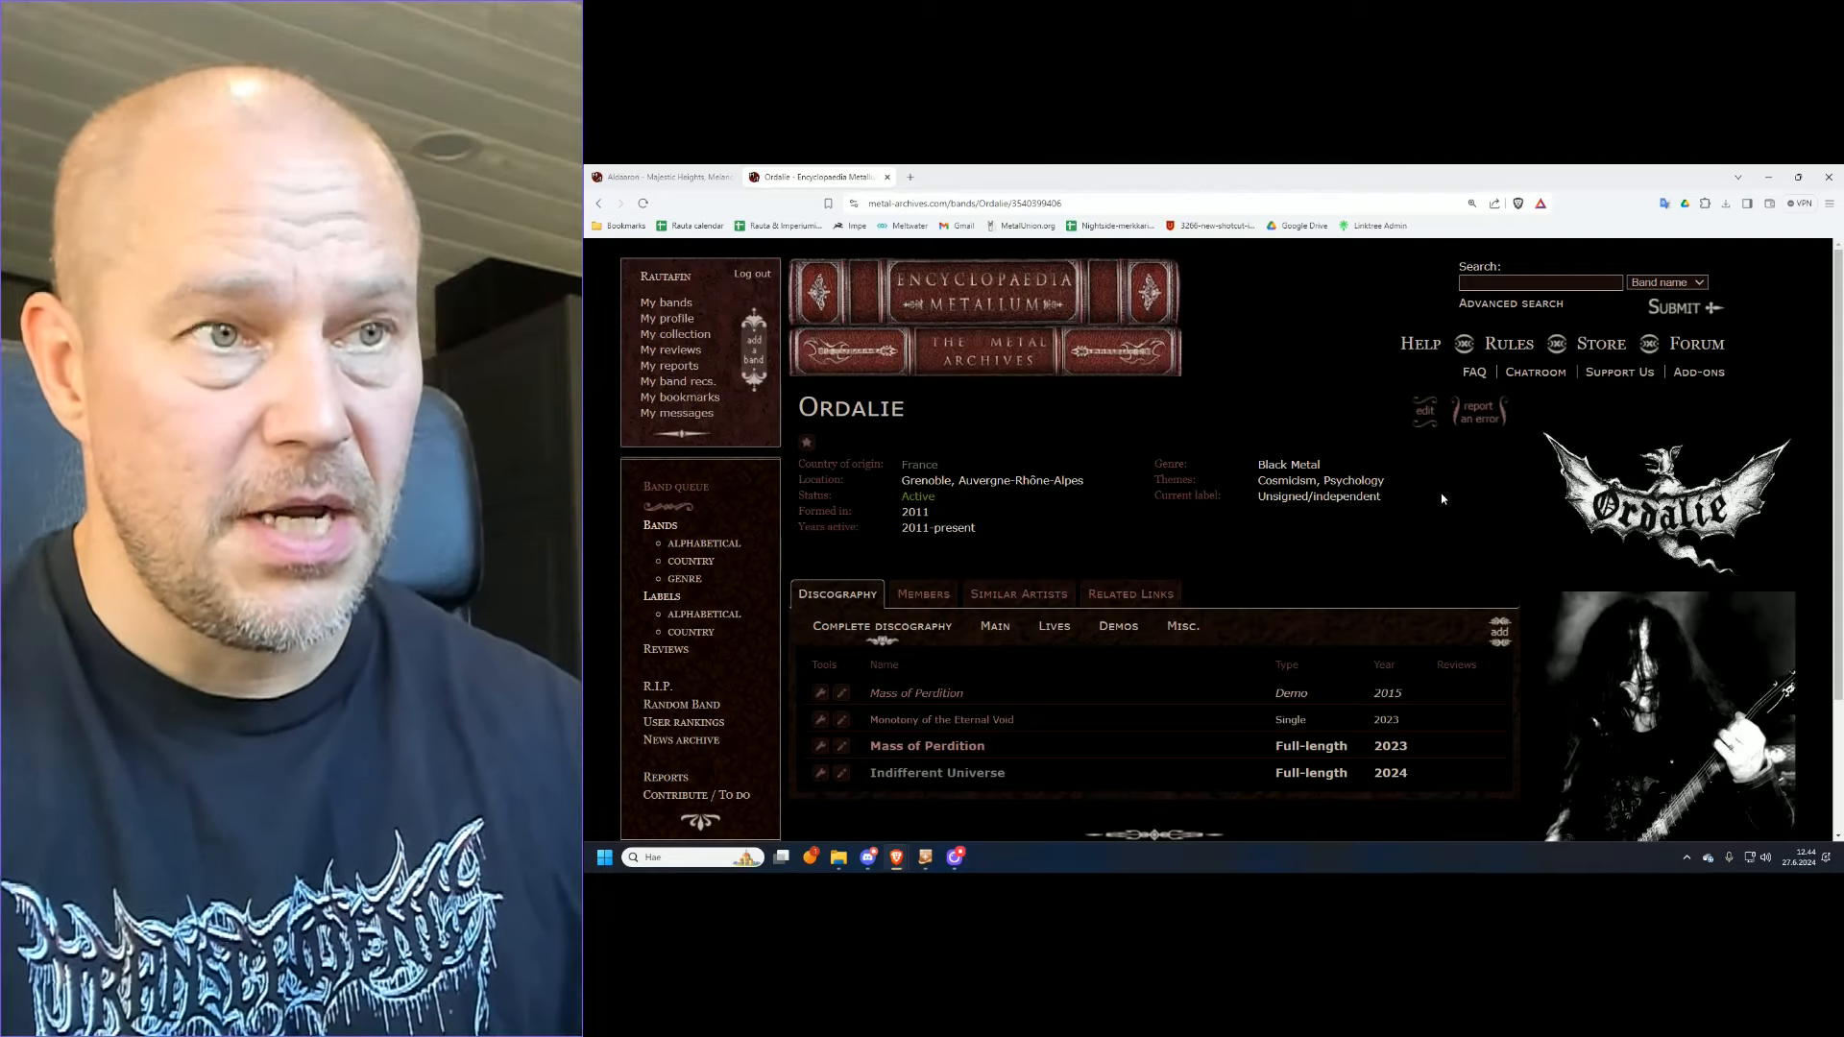
left_click(924, 594)
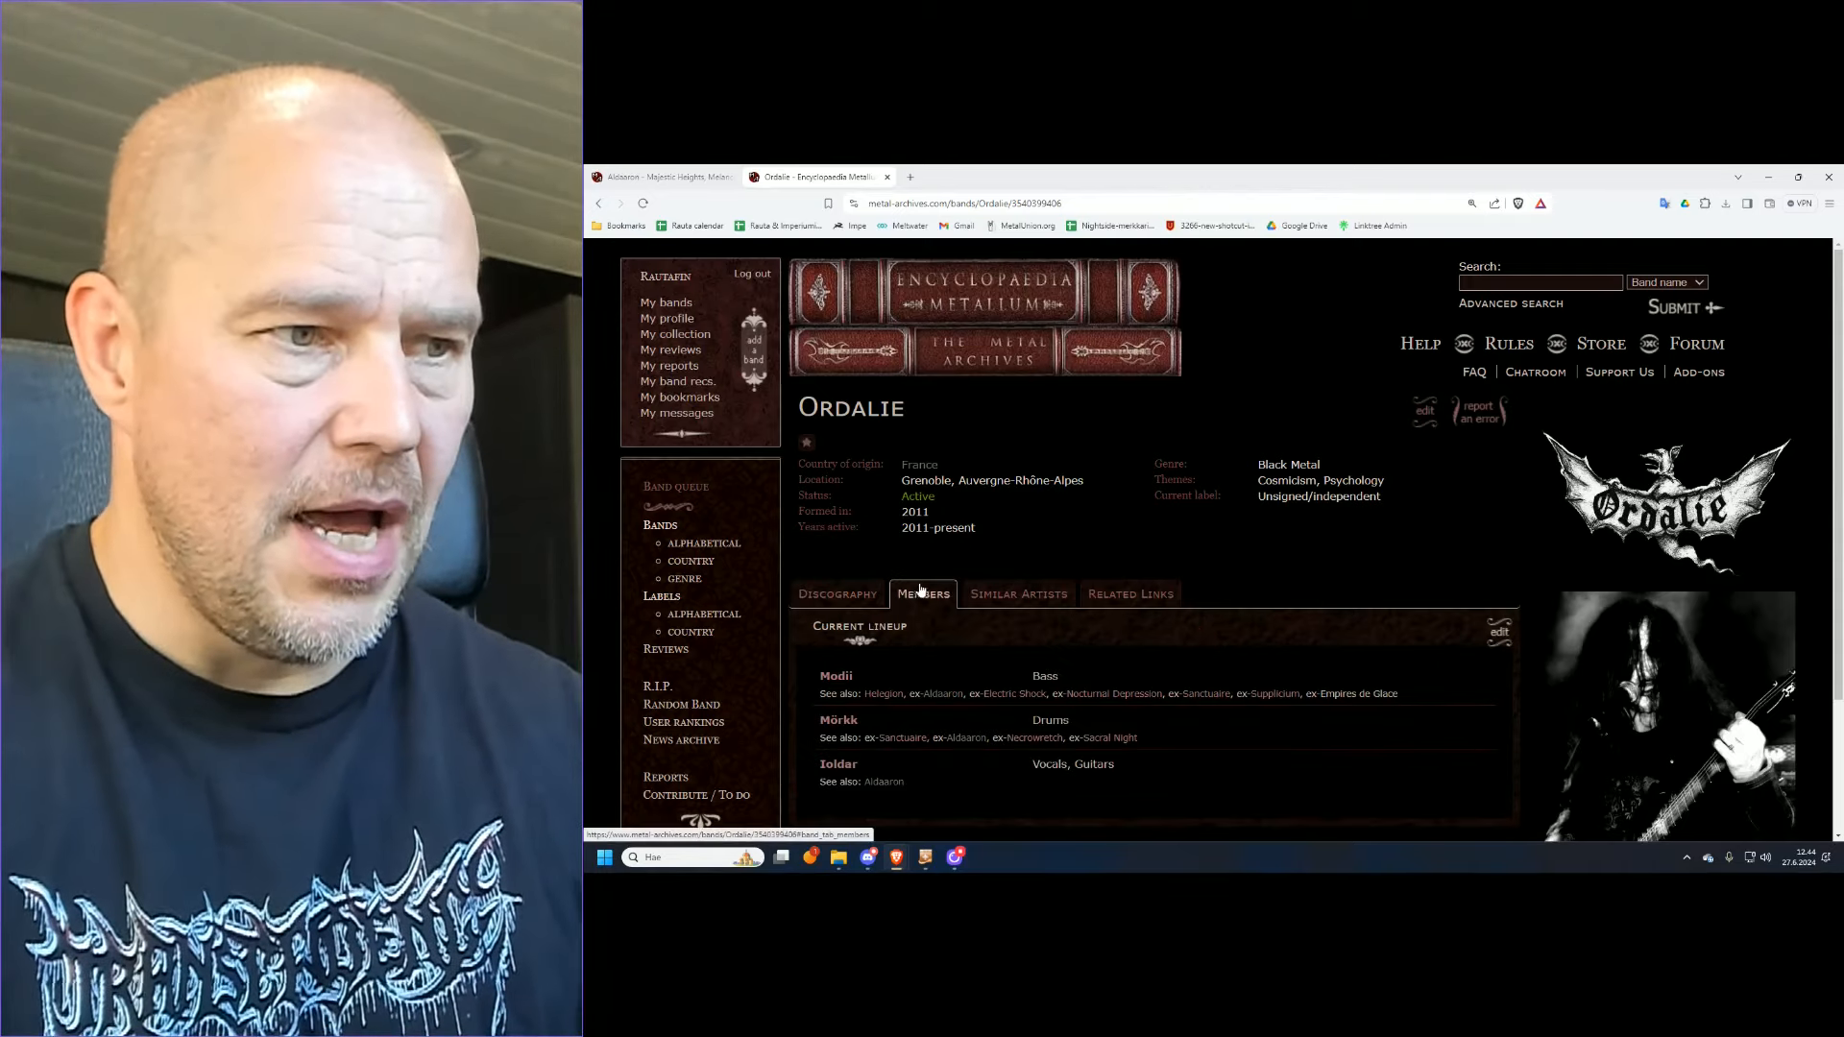
scroll("down", 3)
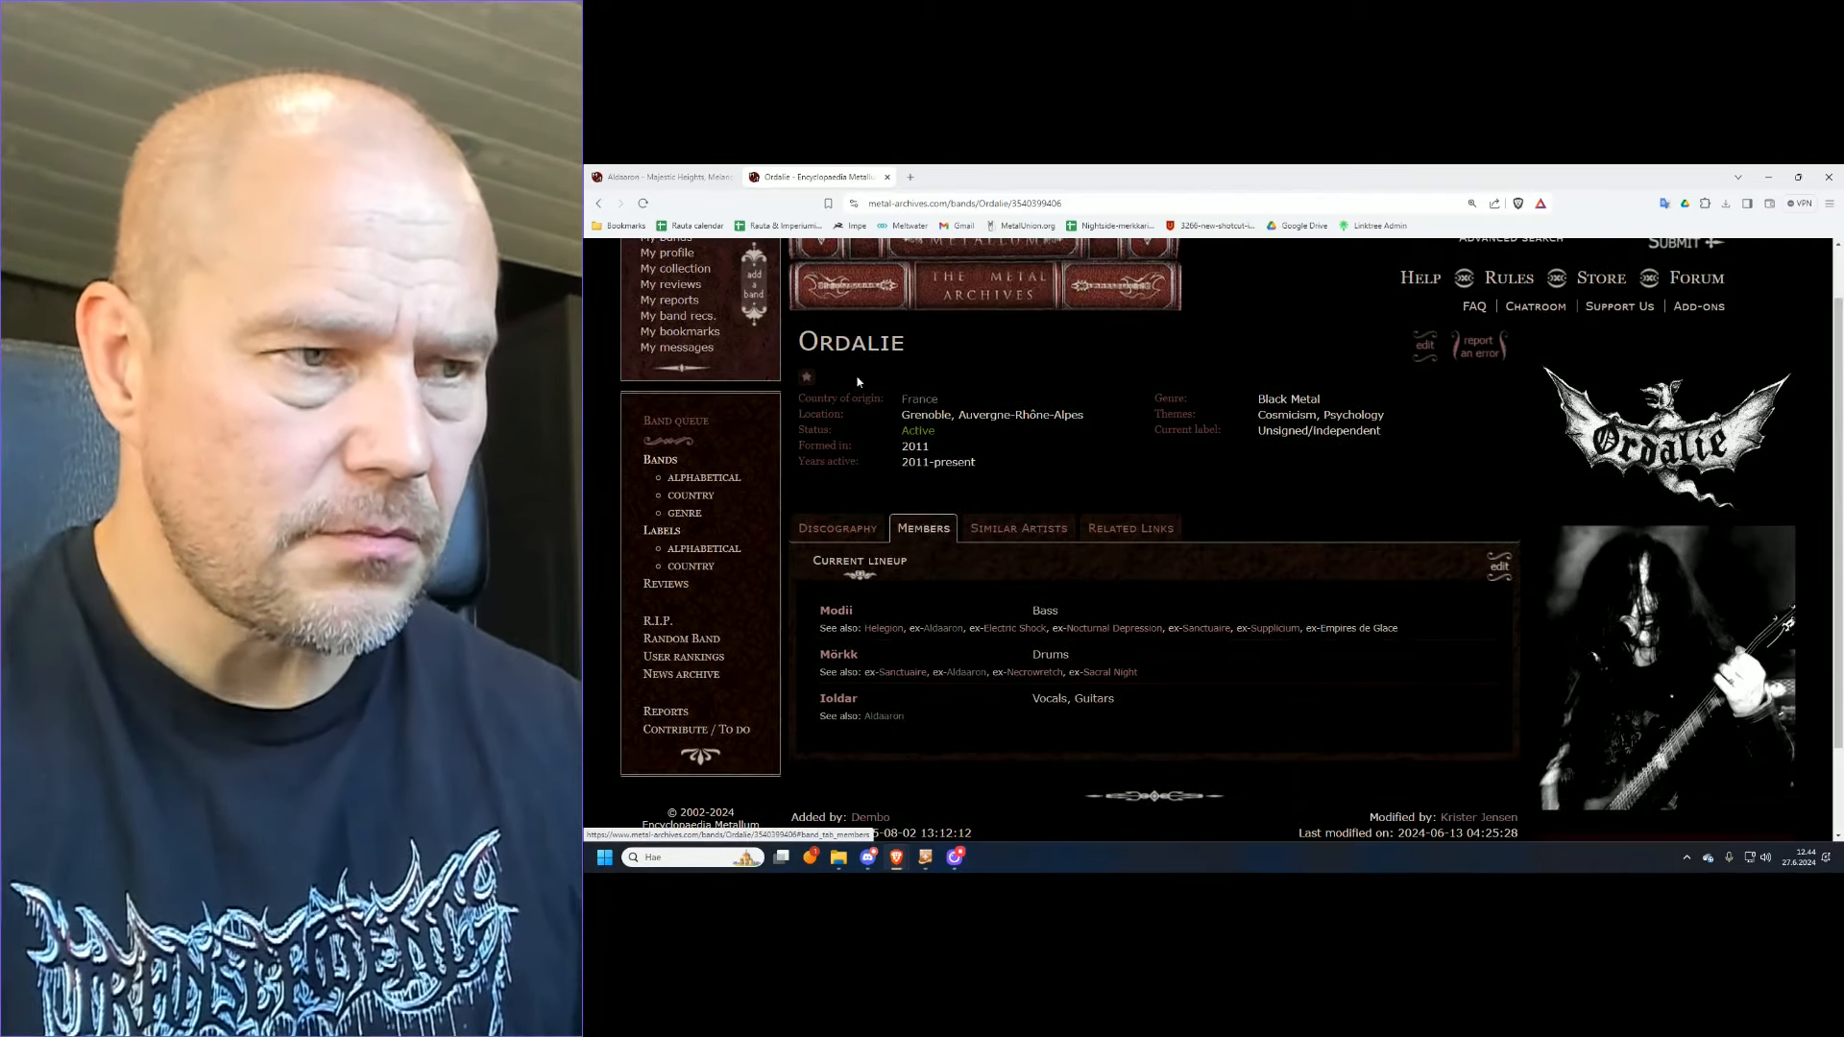
mouse_move(1137, 649)
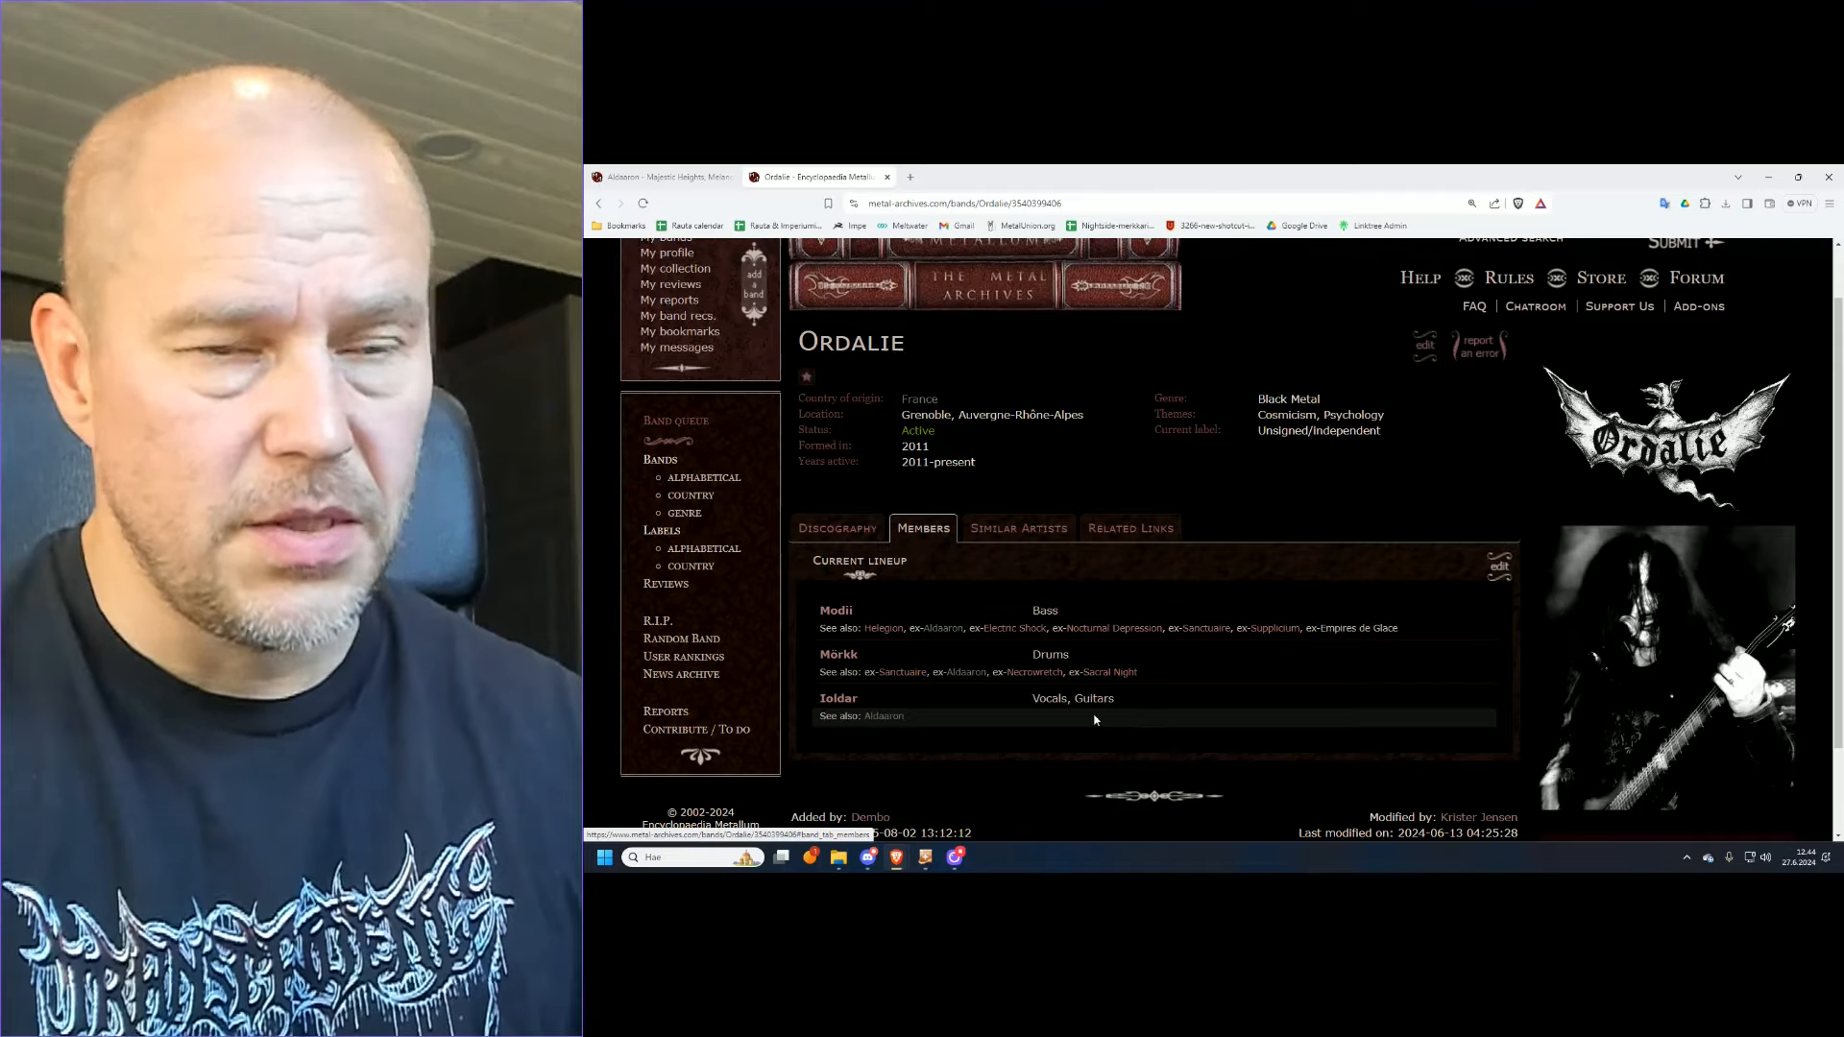
mouse_move(903, 653)
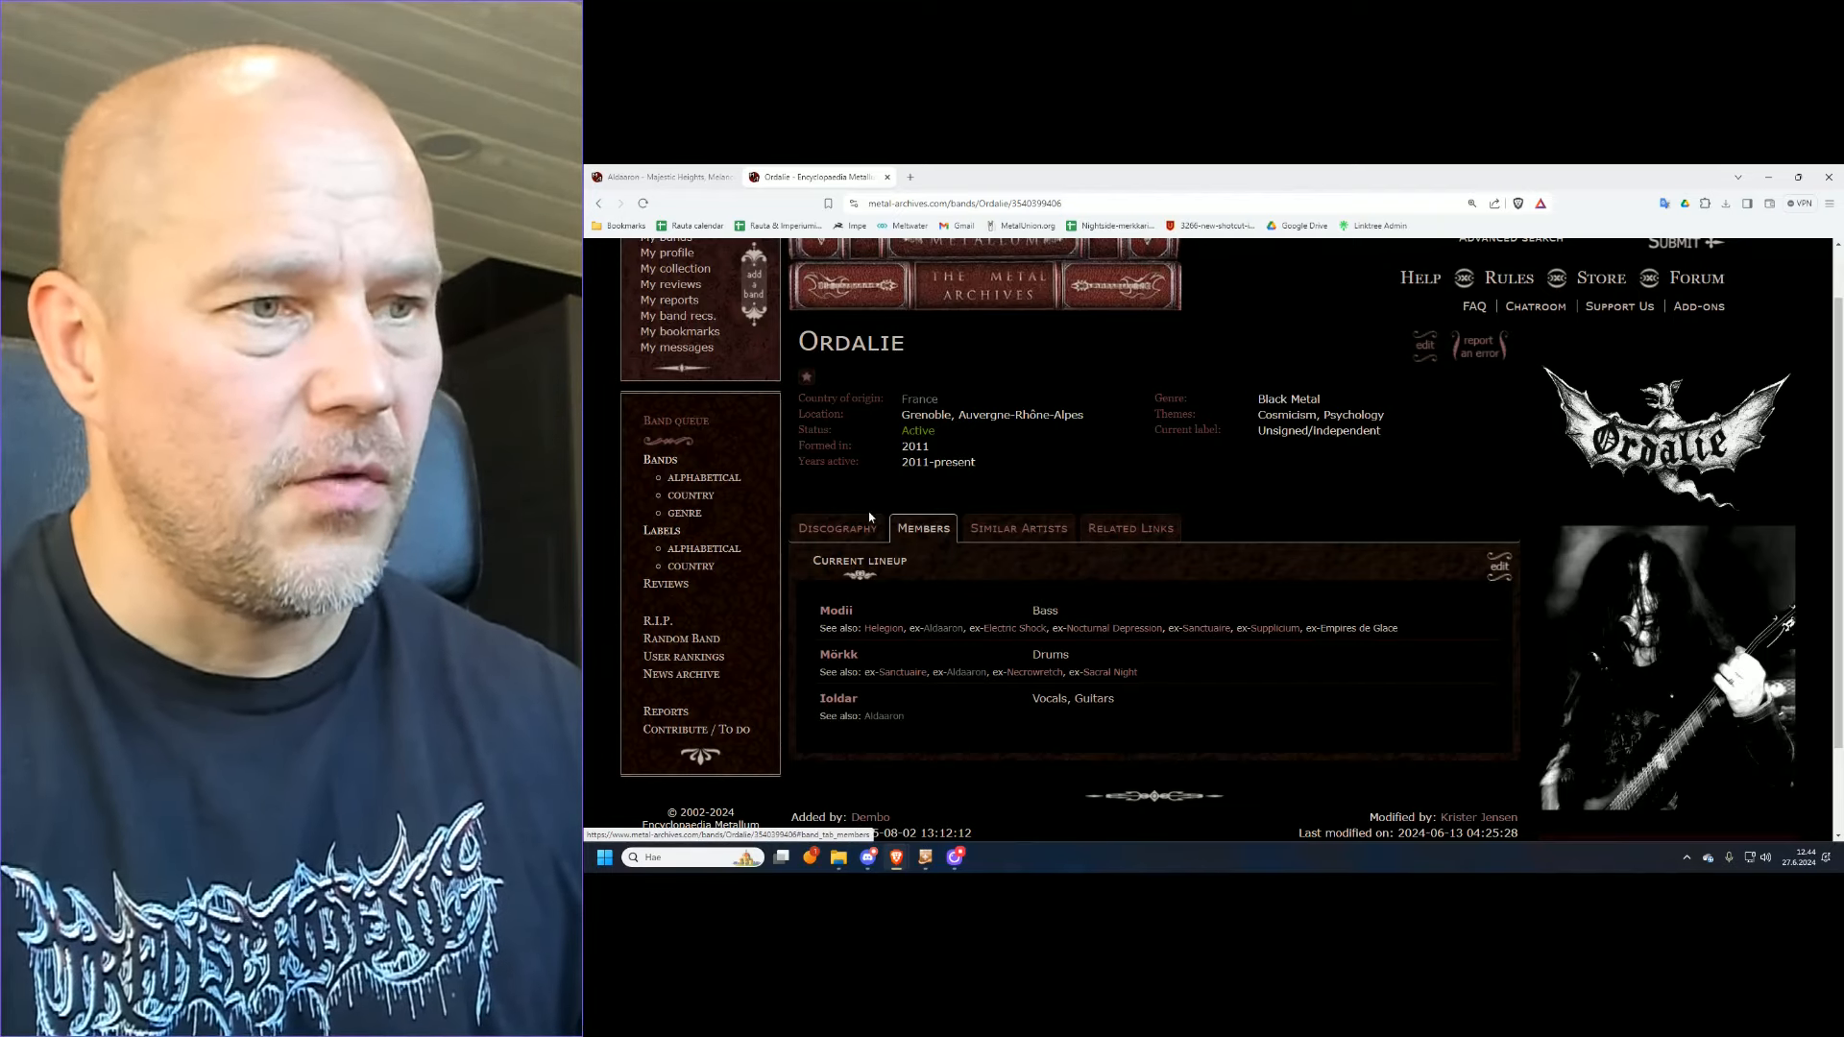
left_click(835, 529)
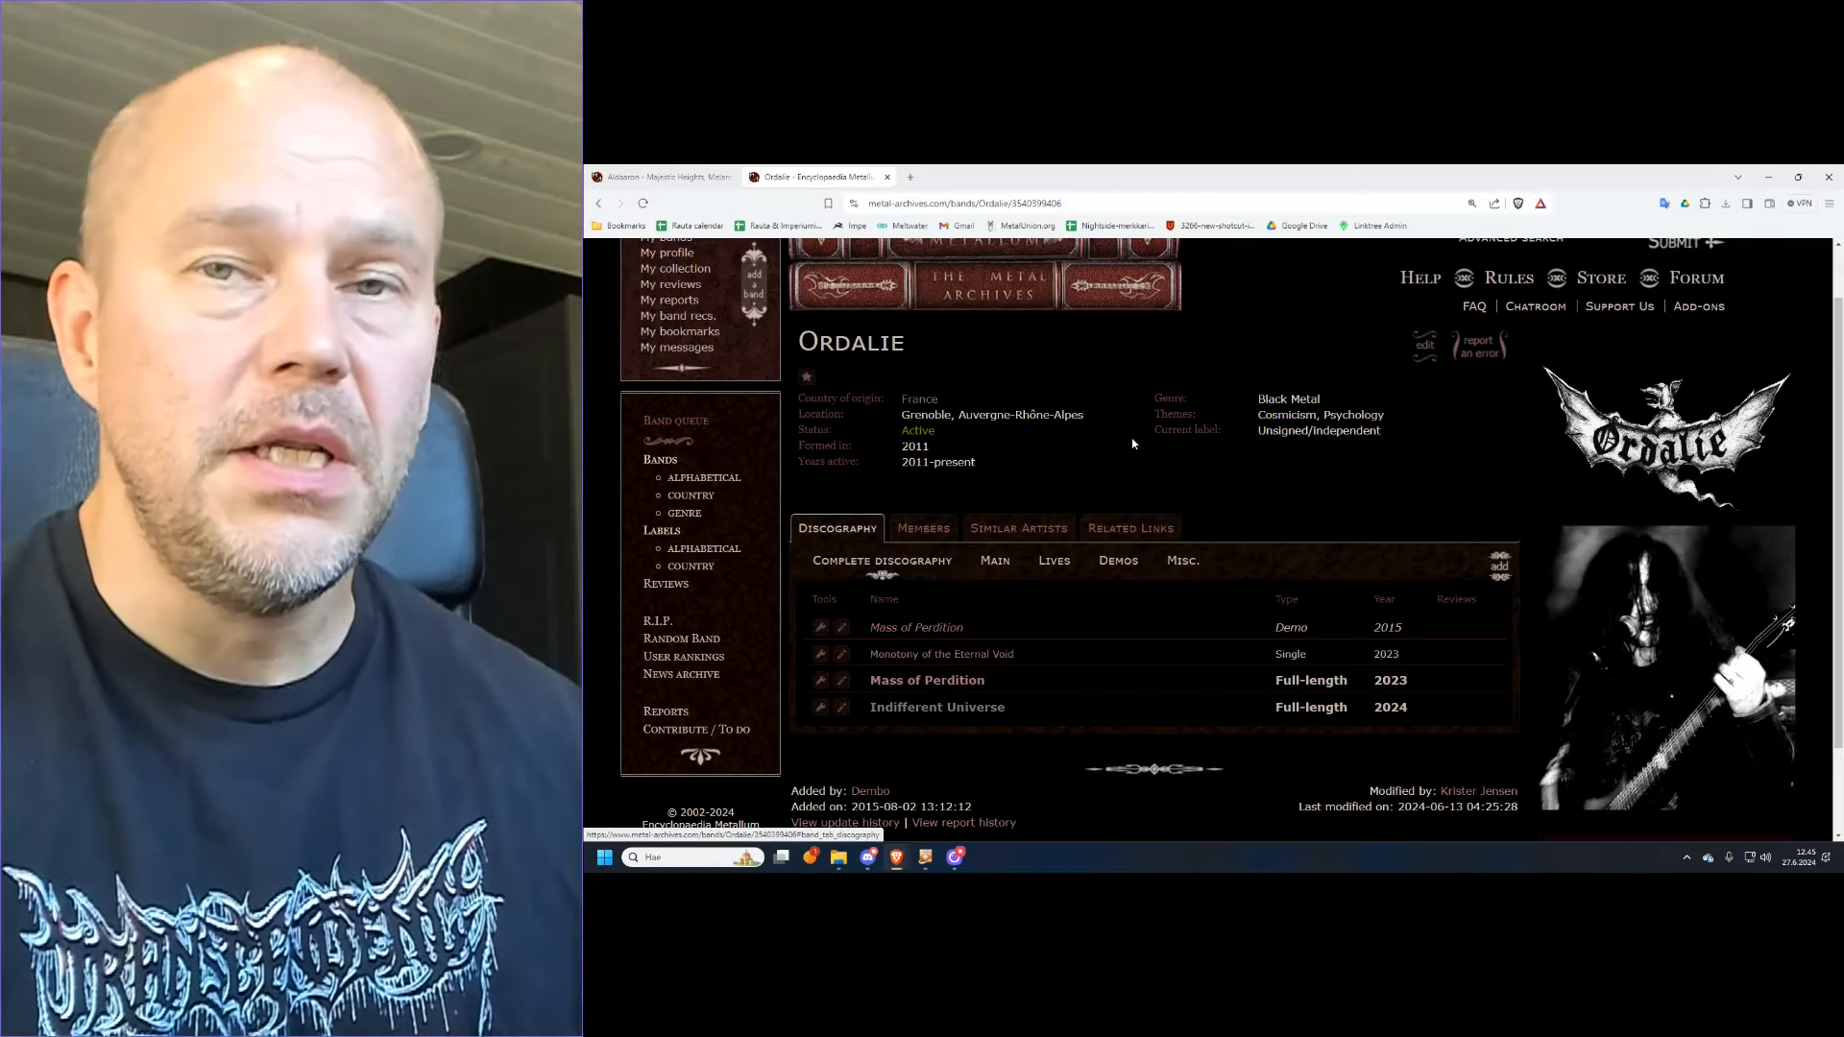
mouse_move(936, 707)
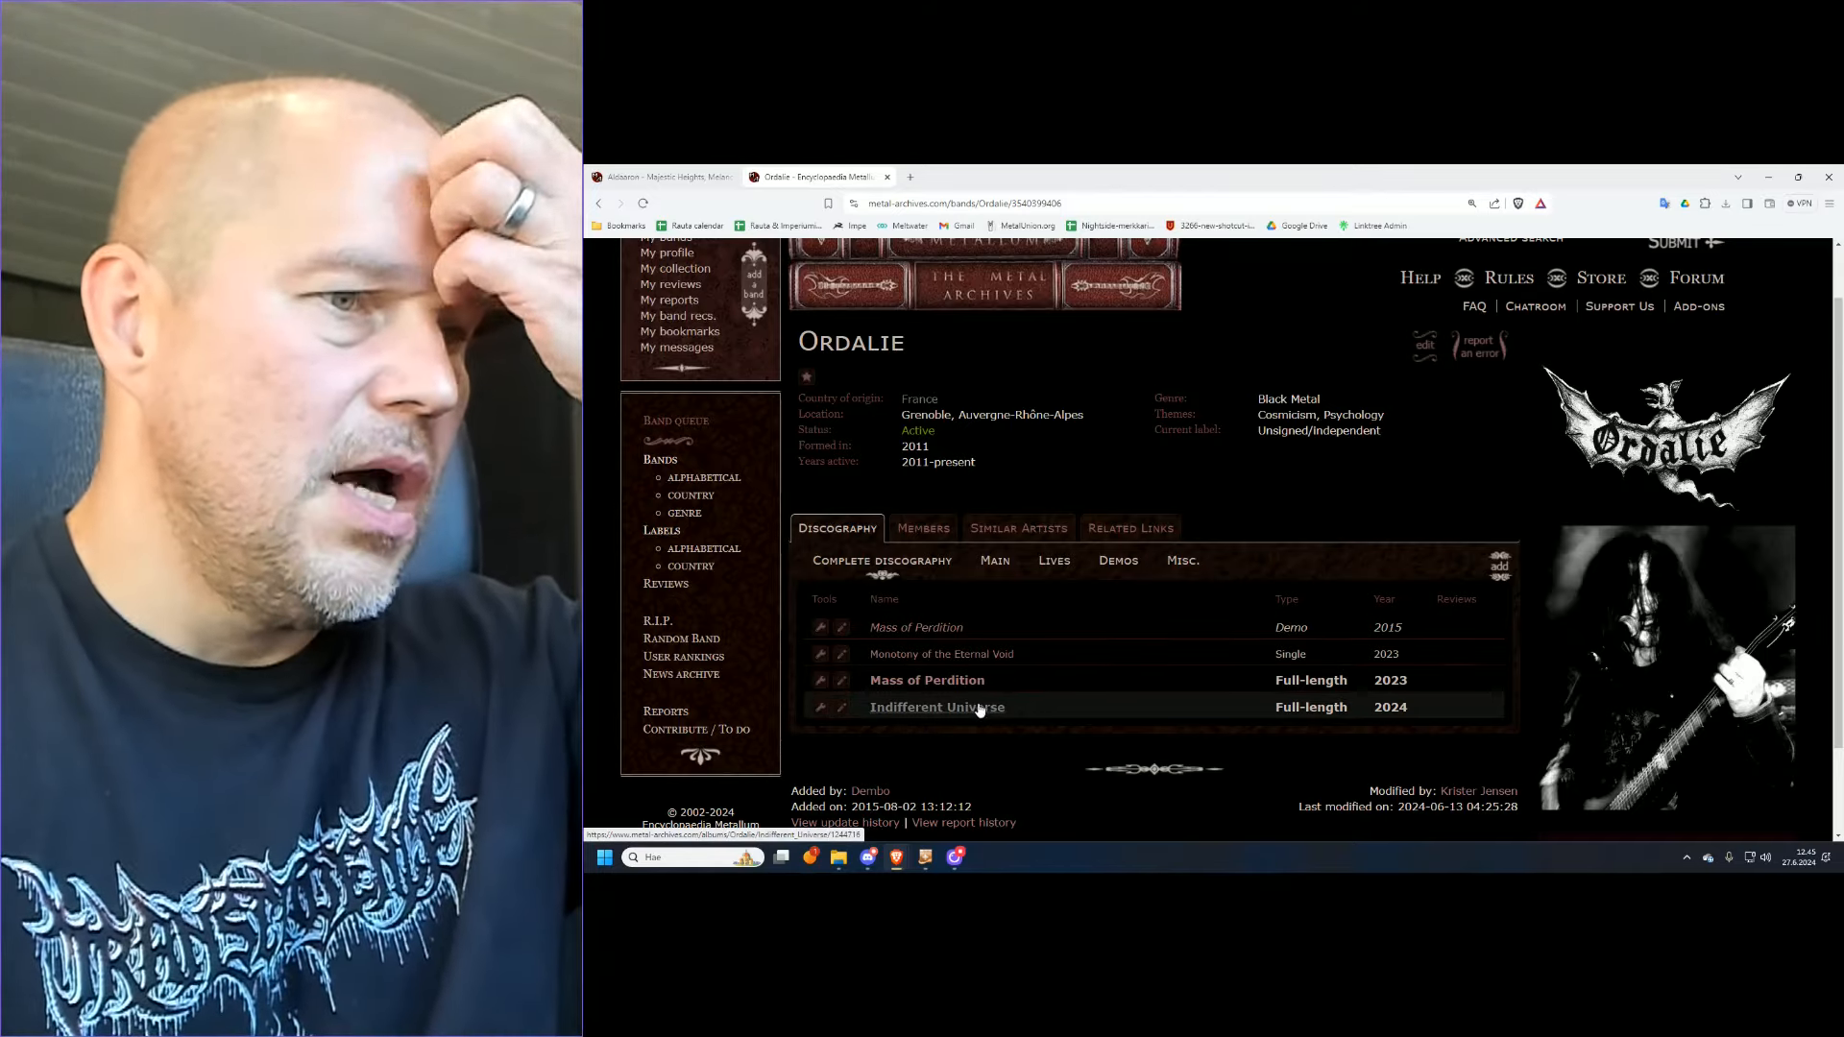
Step: View Ordalie's Indifferent Universe album and its seven-track, 36:23 tracklist
left_click(936, 707)
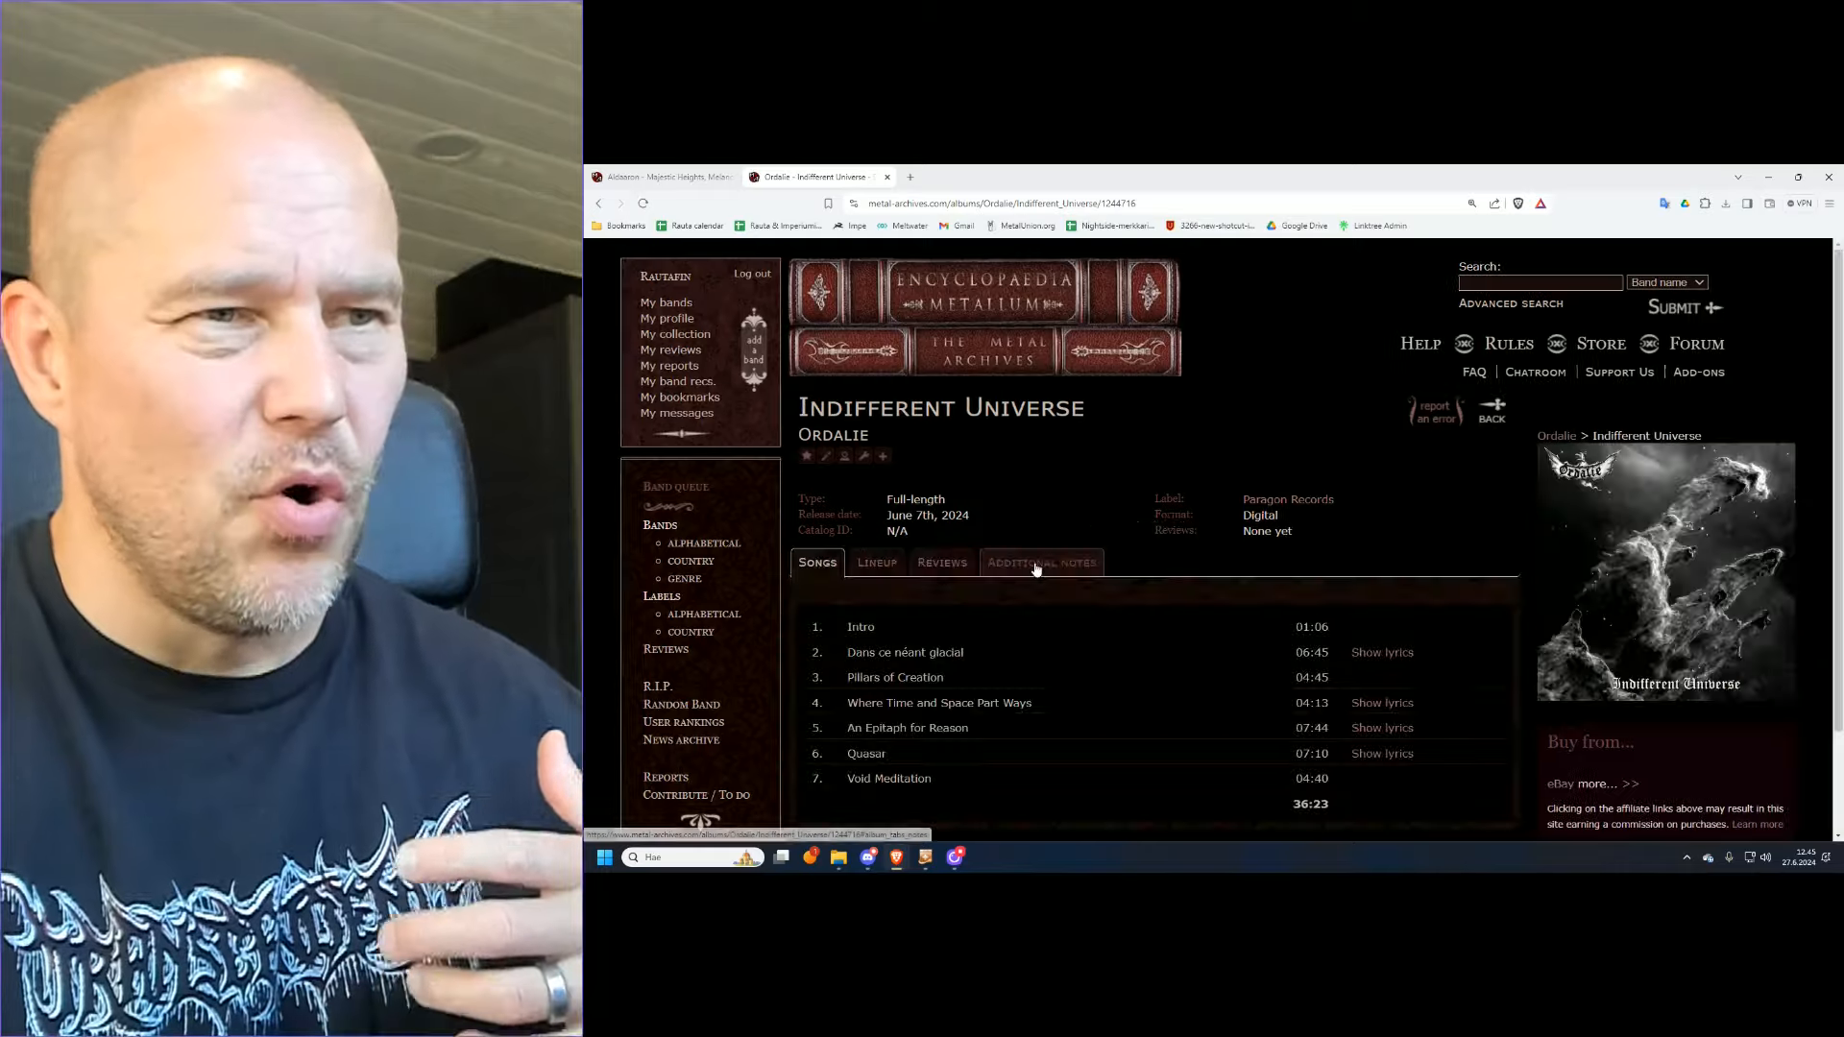
scroll("down", 3)
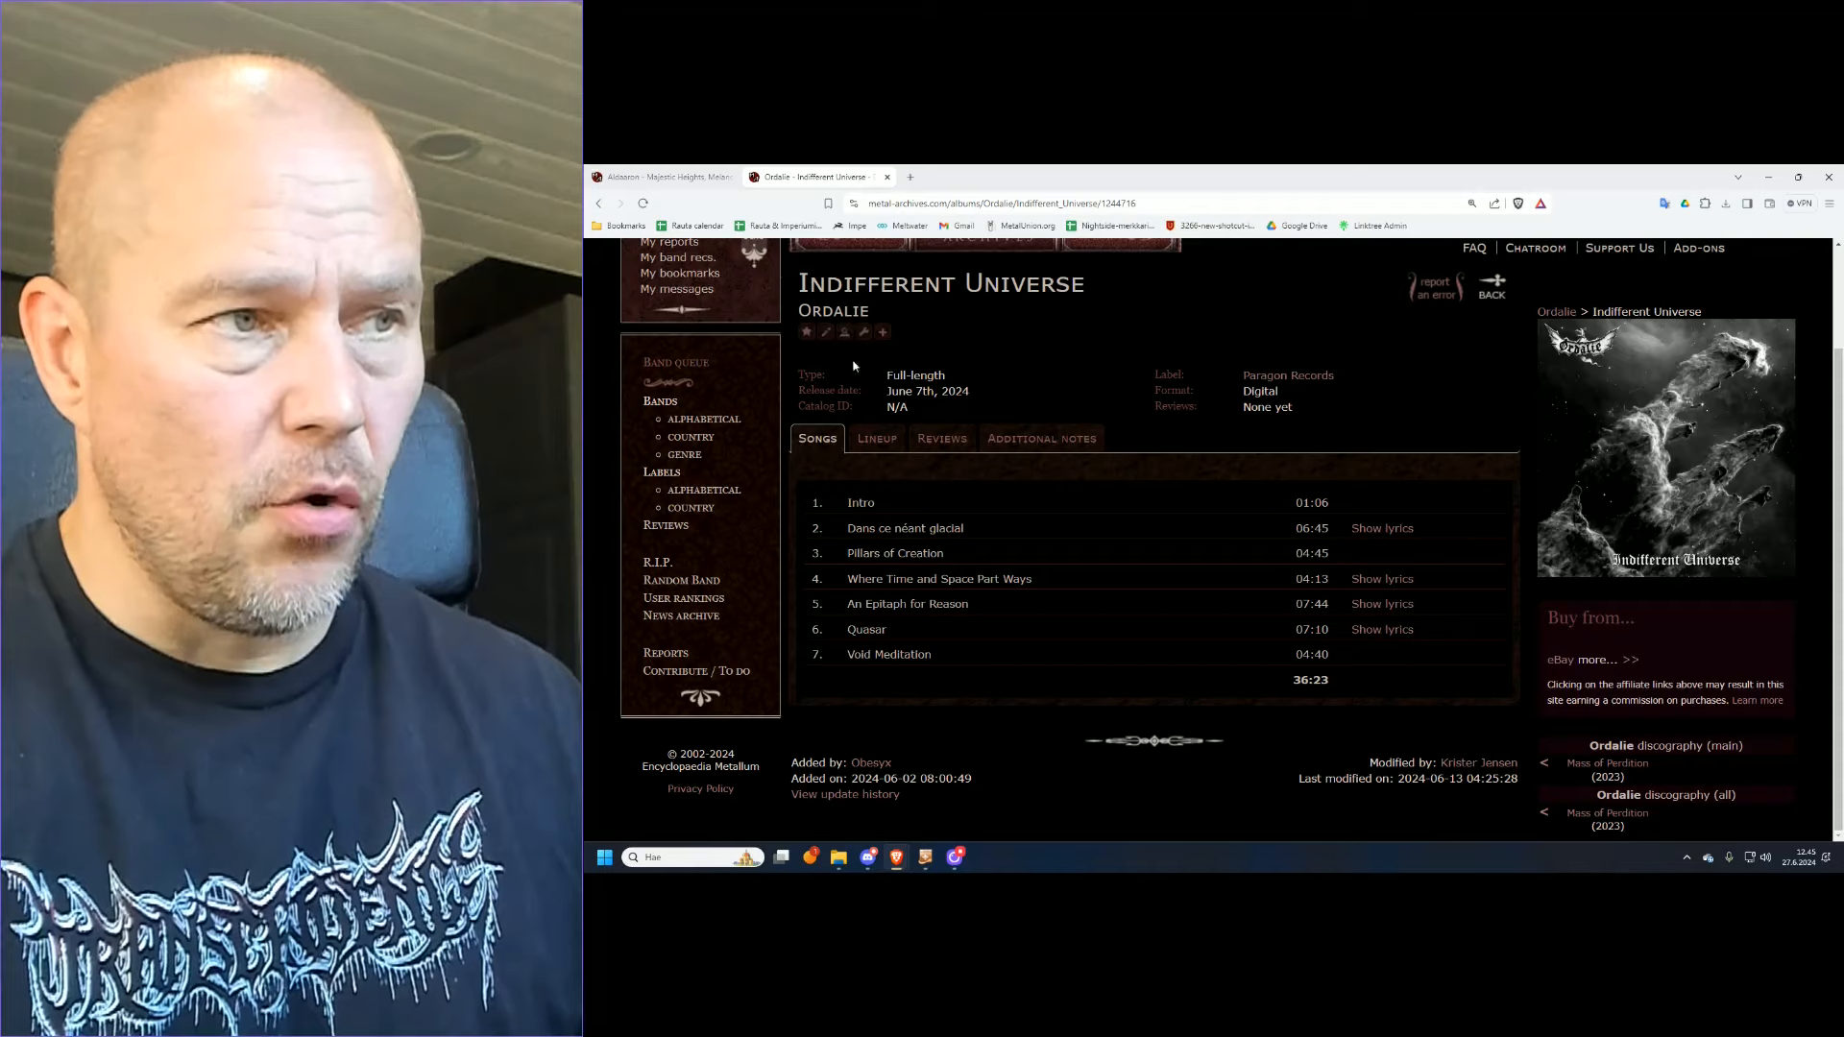
Step: Check the Indifferent Universe lineup (Soldar on everything), then go back to Ordalie's discography
left_click(876, 438)
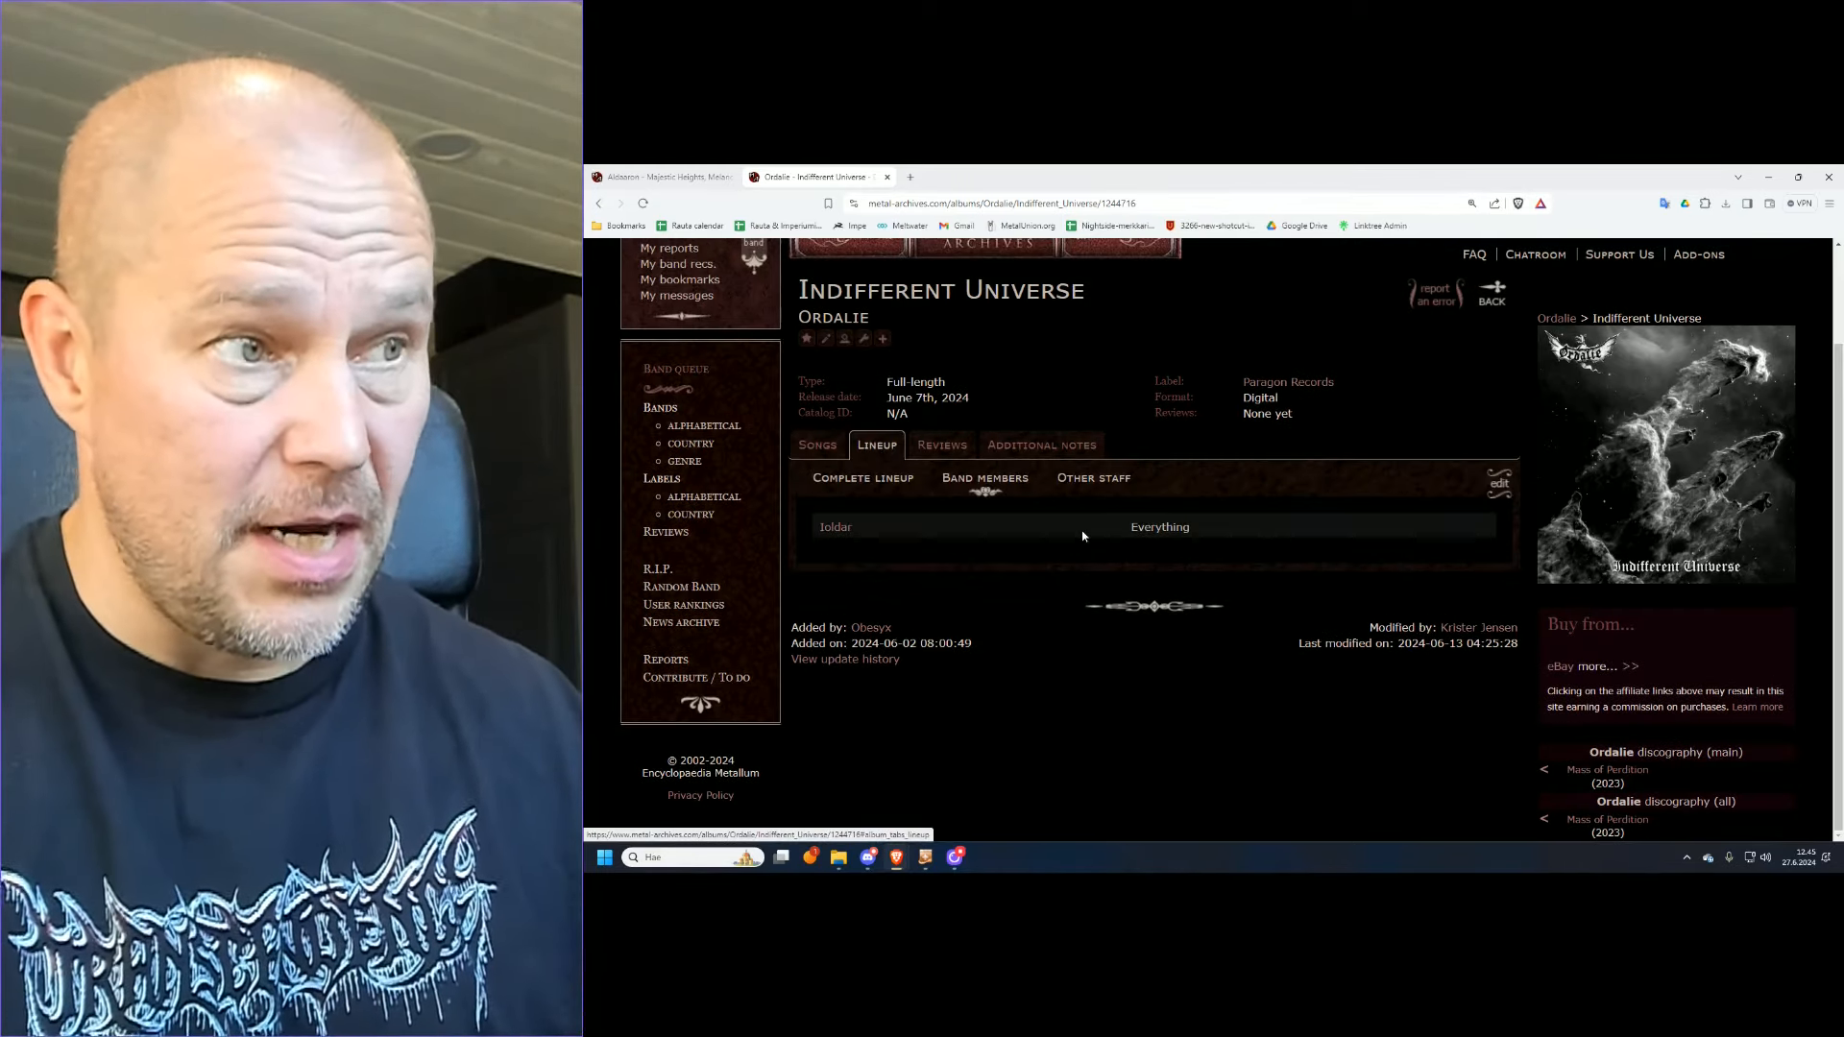
mouse_move(826, 367)
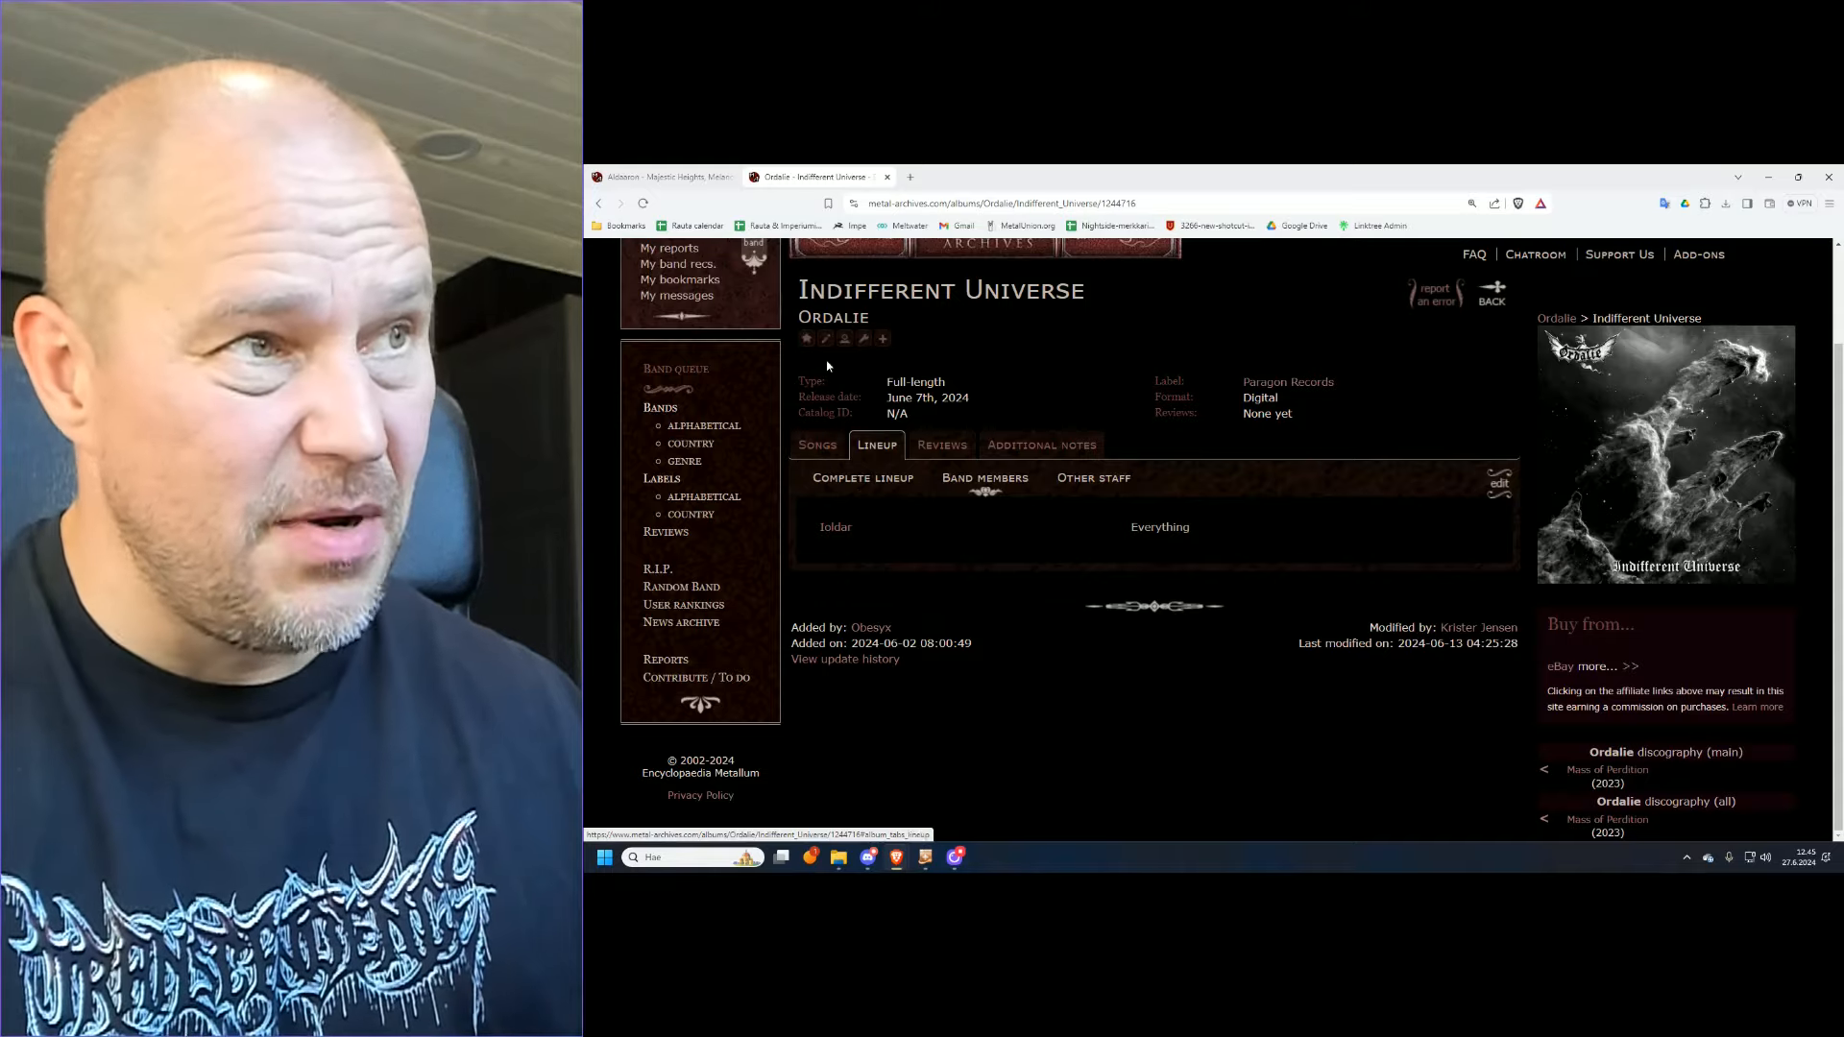
left_click(832, 317)
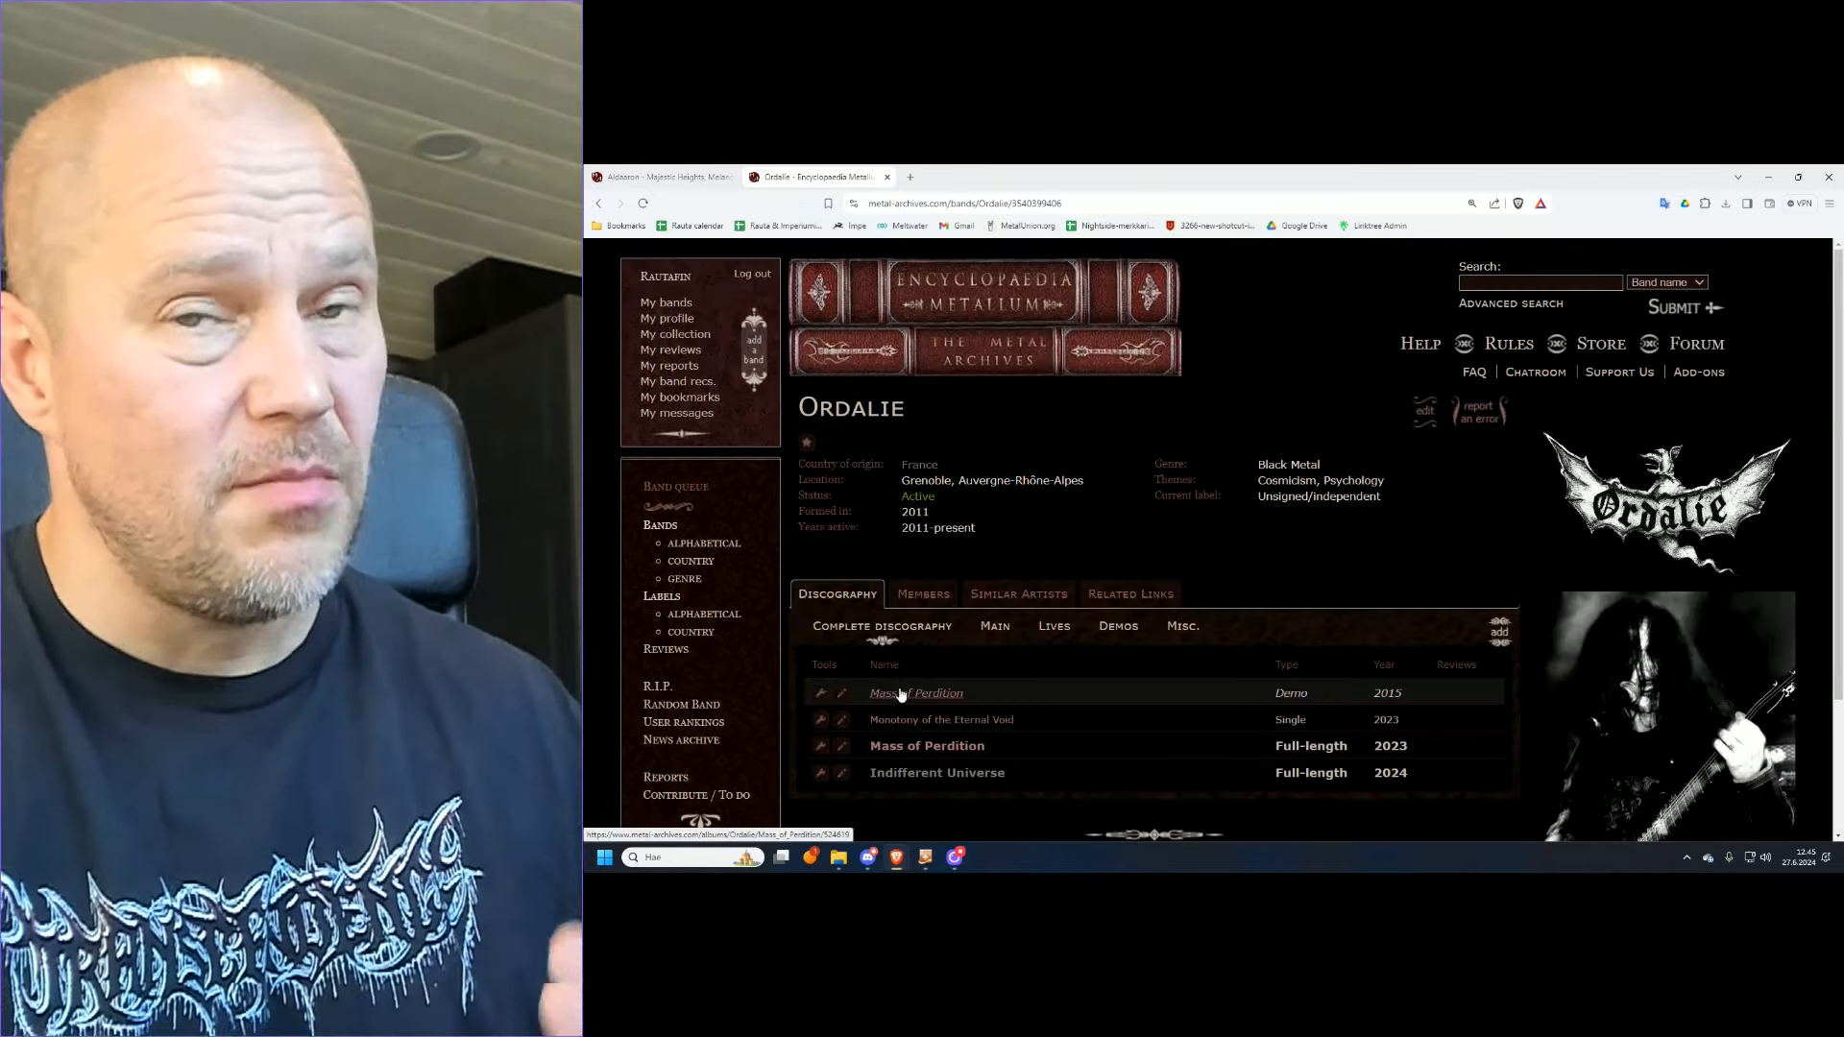
scroll("down", 3)
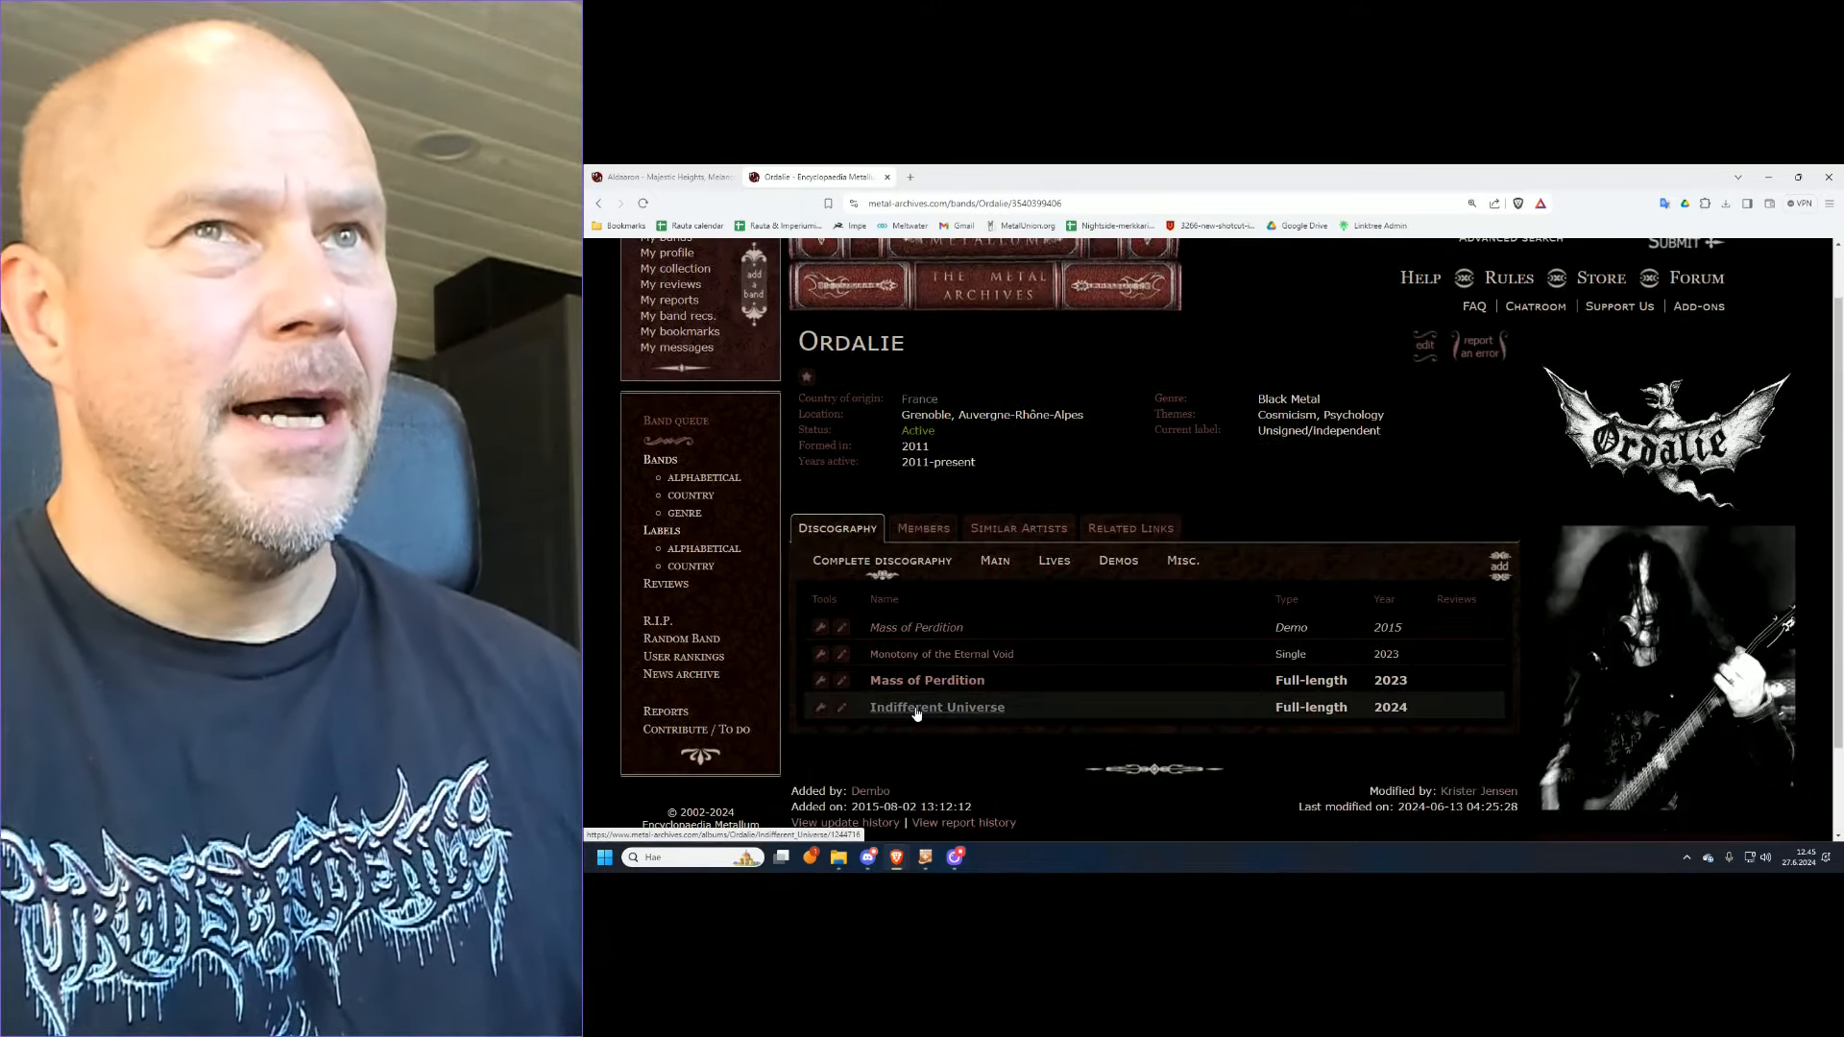